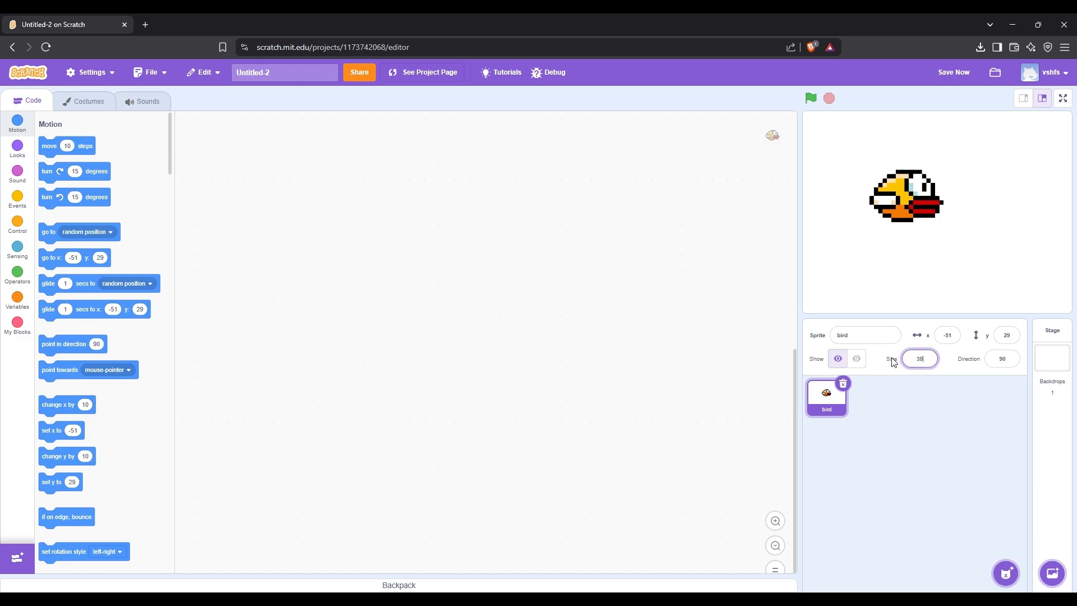
Paint a full-stage light sky-blue rectangle on the Stage's backdrop1.
click(856, 357)
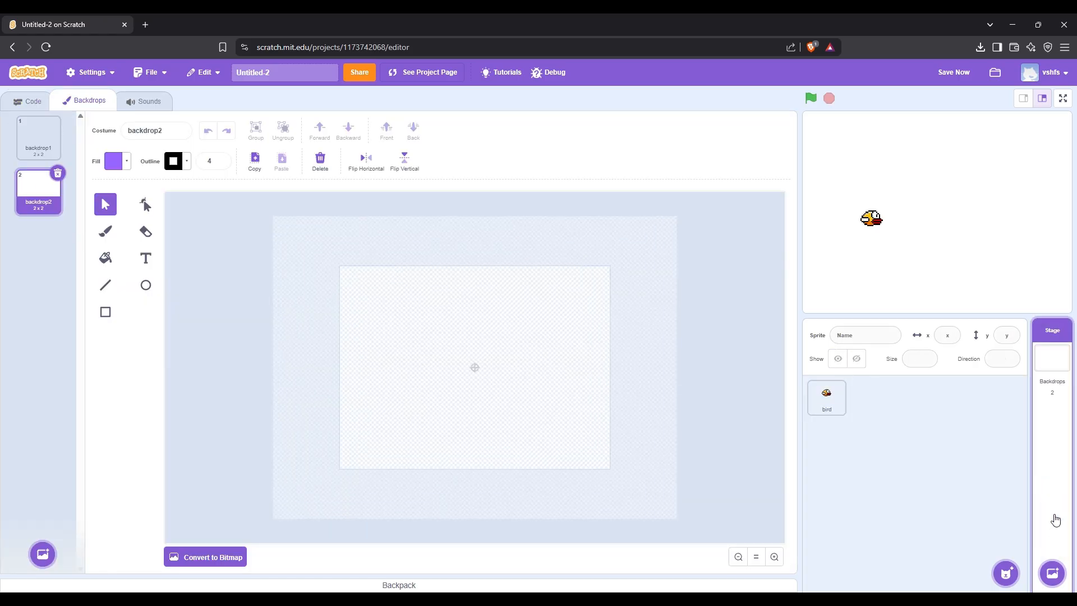
click(38, 135)
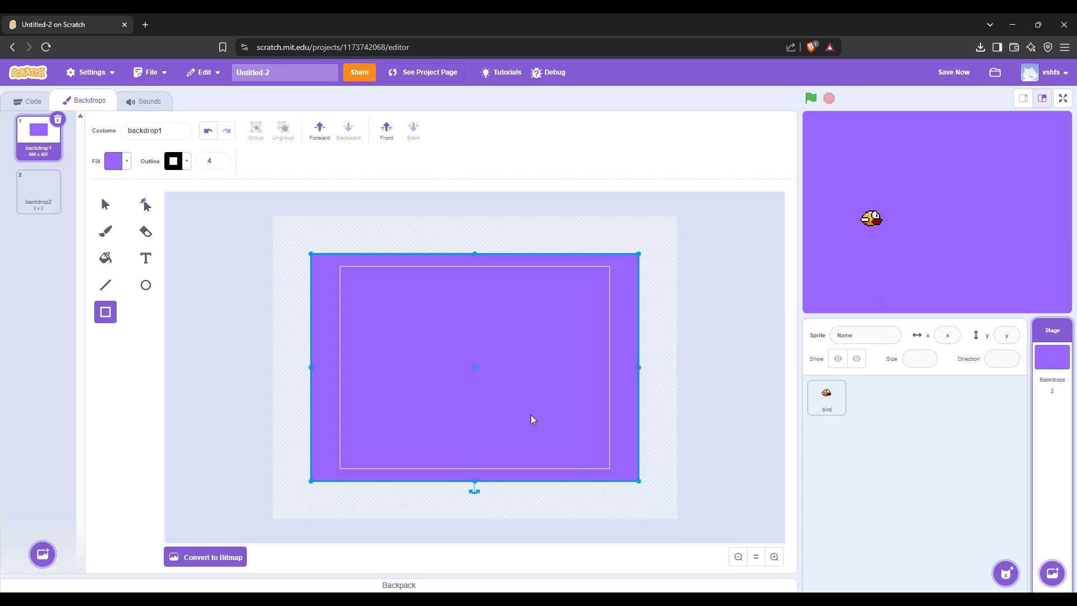
click(115, 161)
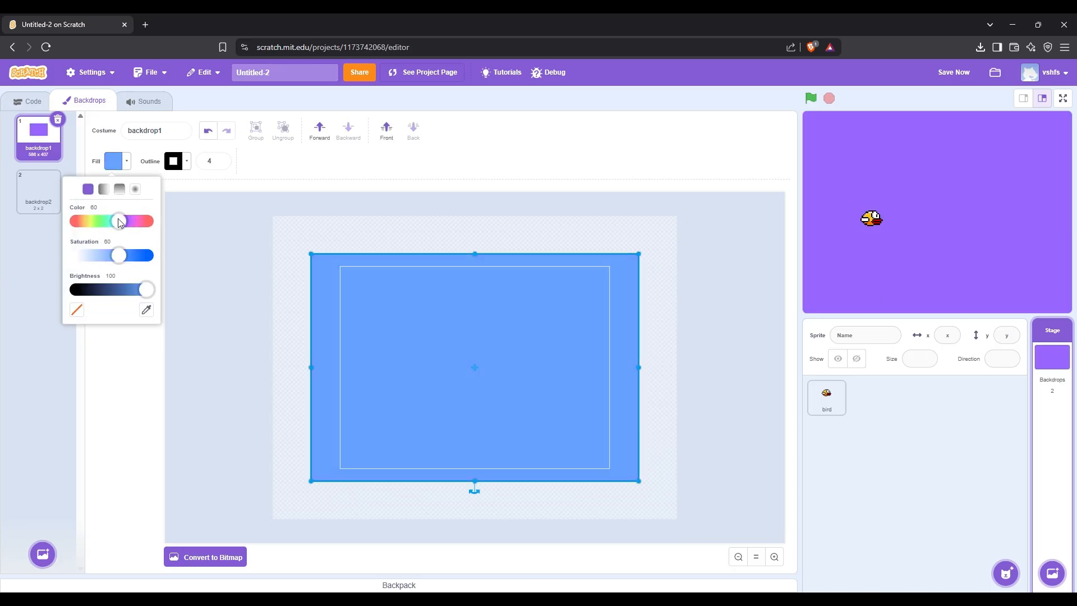
drag(120, 220, 116, 220)
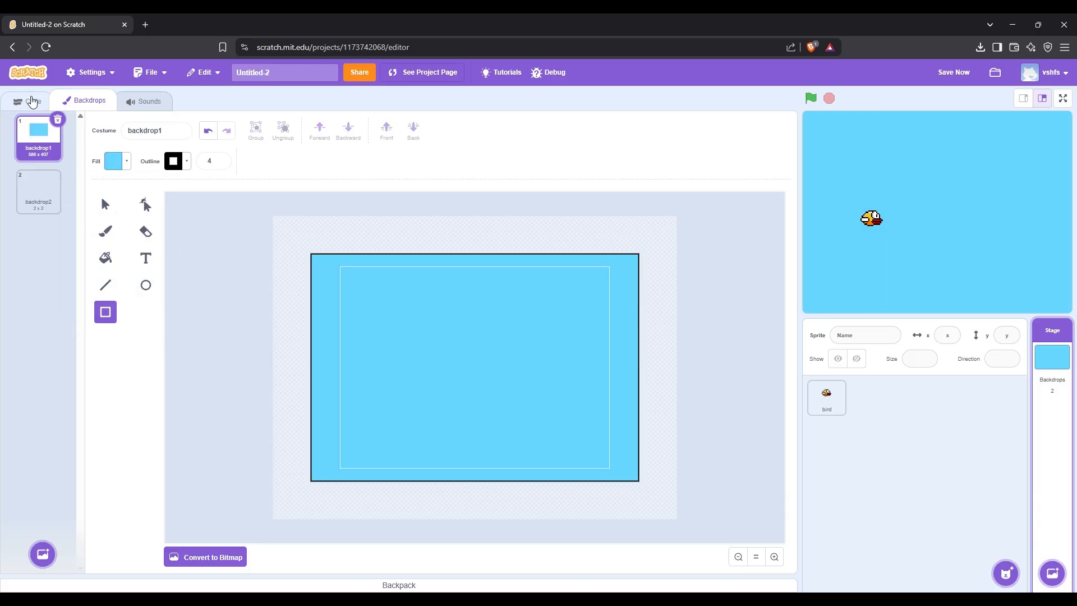
Start the bird's script with a green-flag hat followed by show.
click(826, 397)
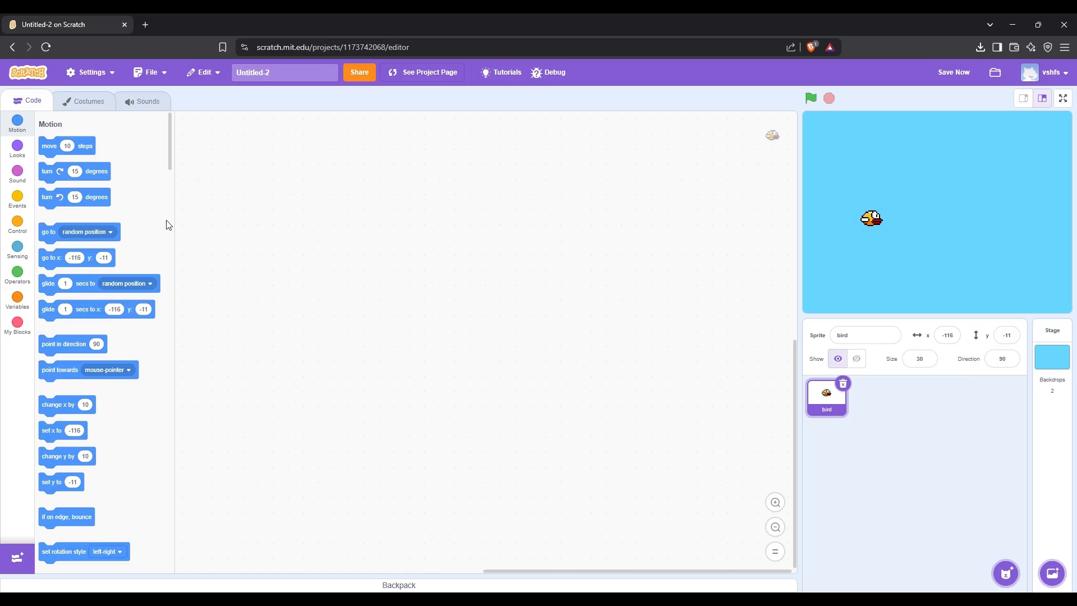
click(16, 199)
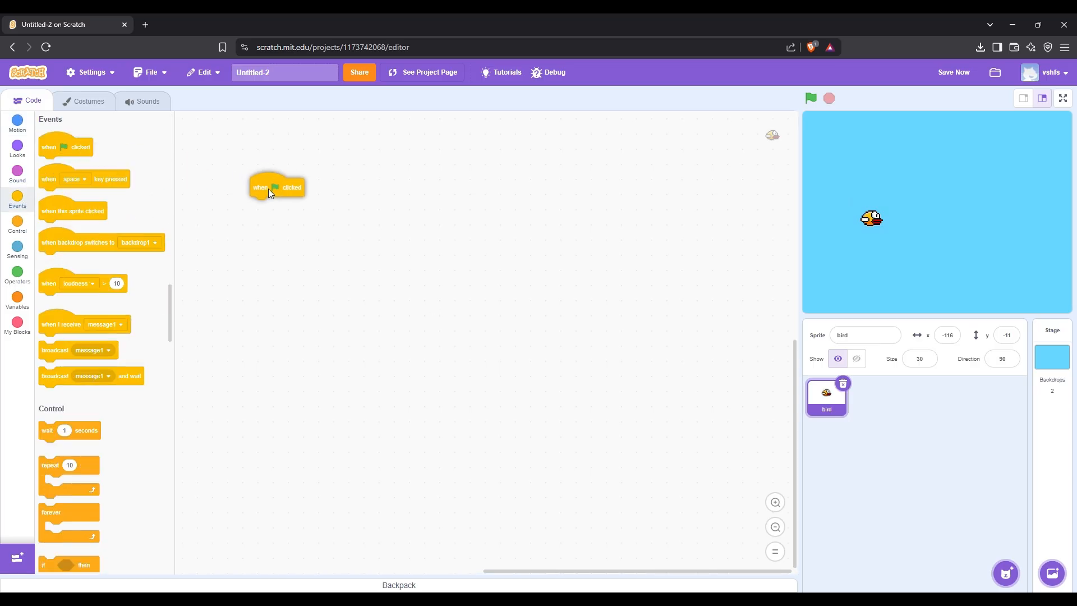
drag(275, 187, 283, 191)
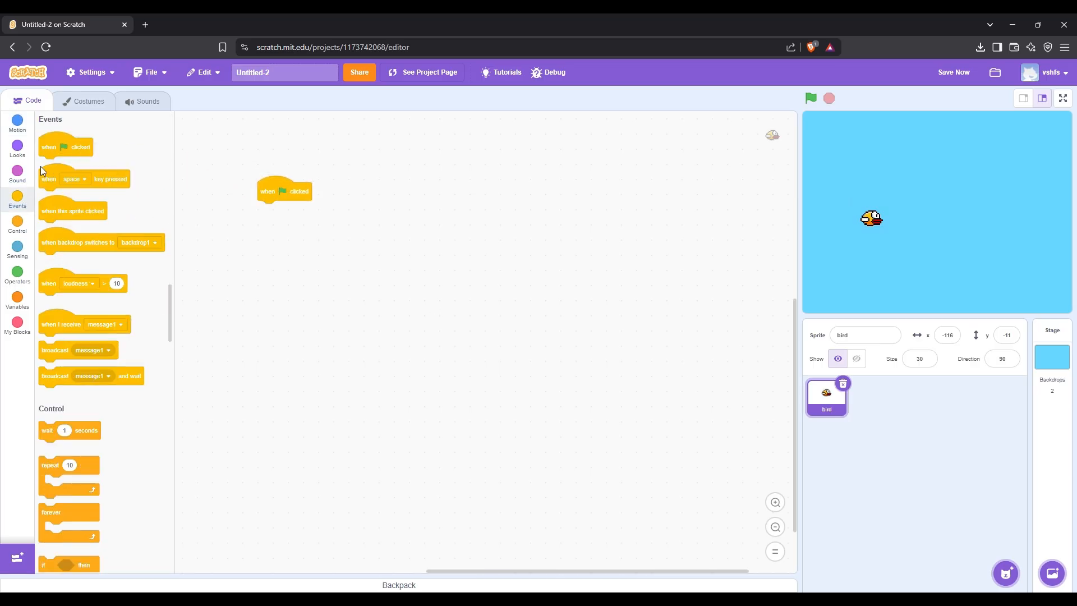
click(18, 147)
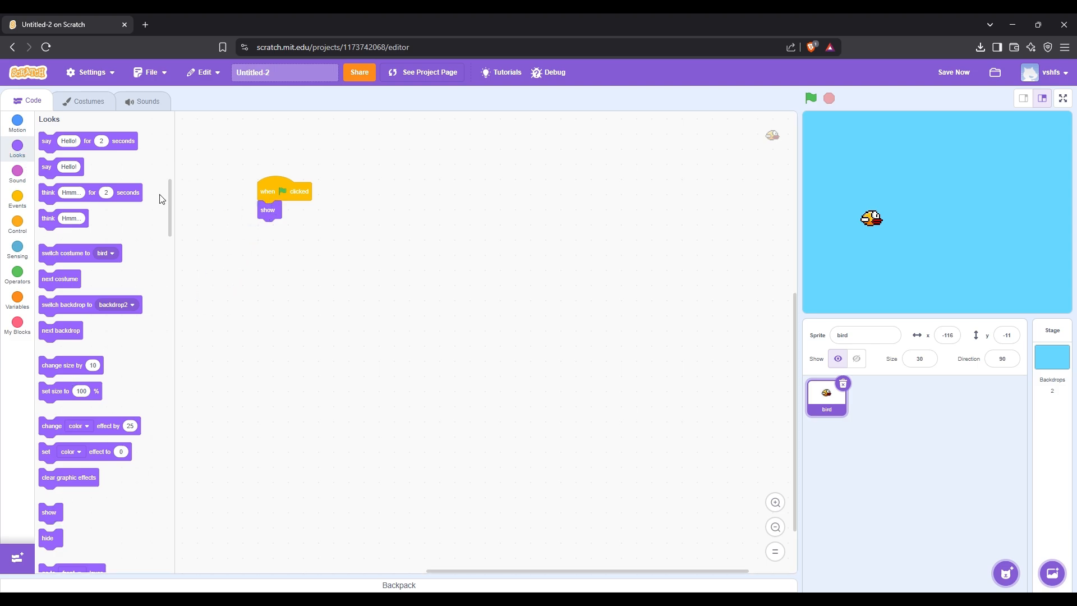
Create a gravity variable, set it to 0, and go to x -116, y -11.
click(18, 298)
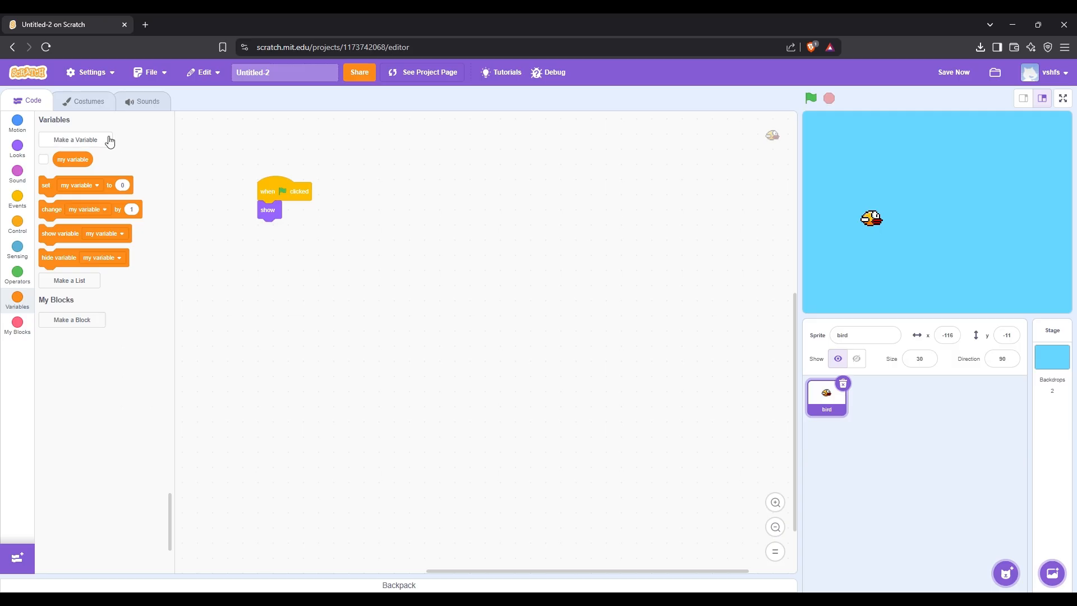
click(73, 140)
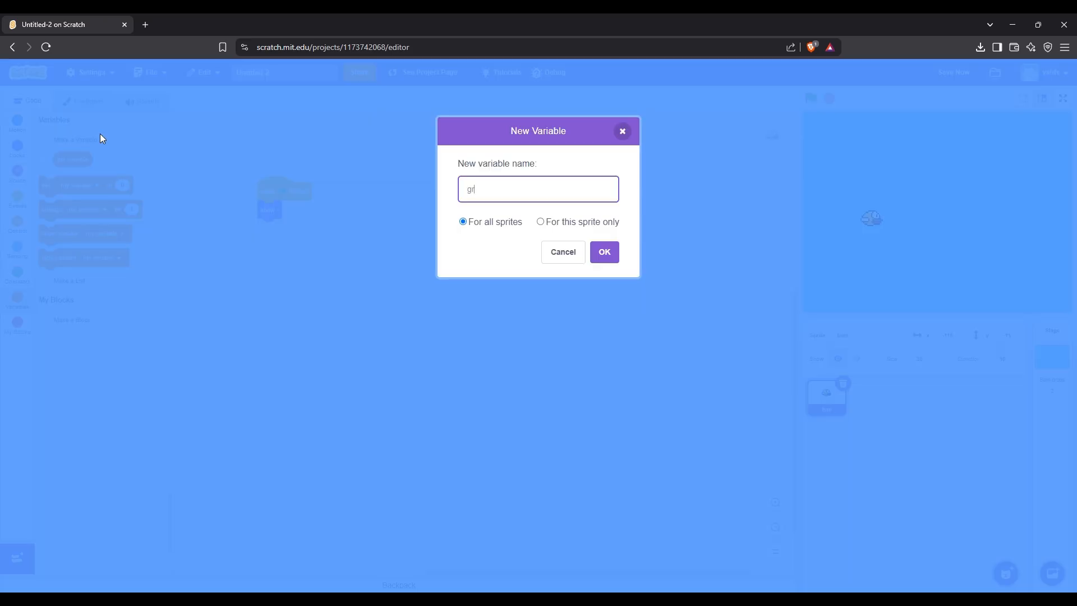
click(603, 252)
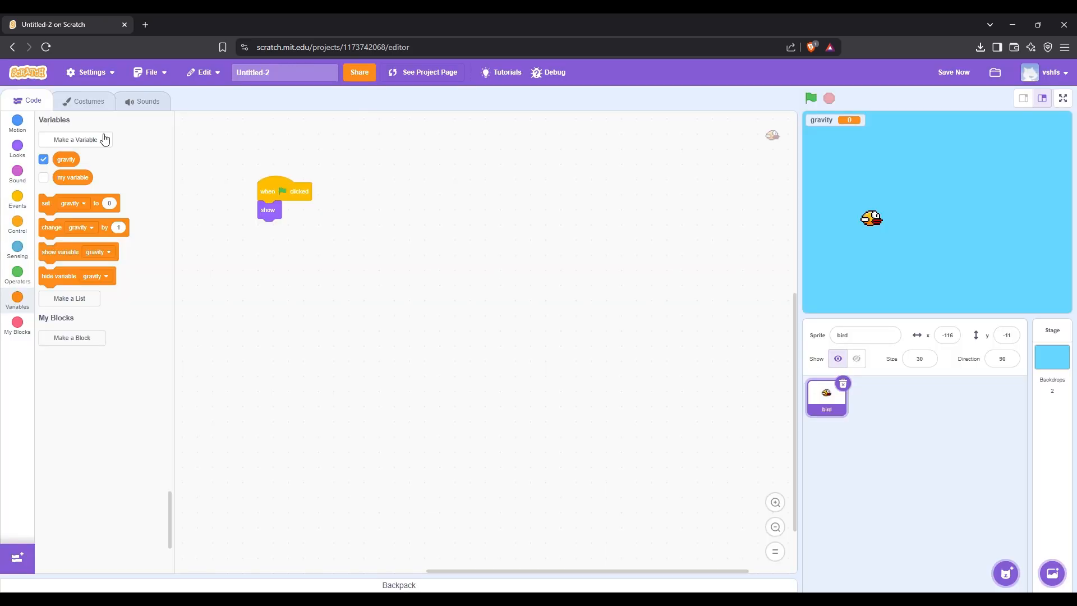
drag(67, 202, 300, 232)
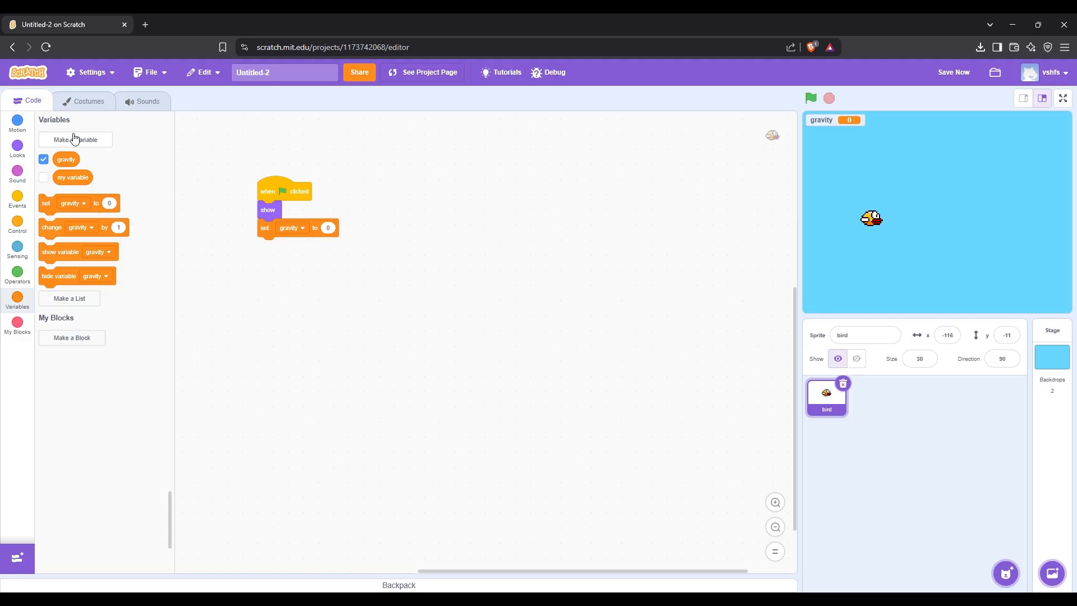
click(17, 123)
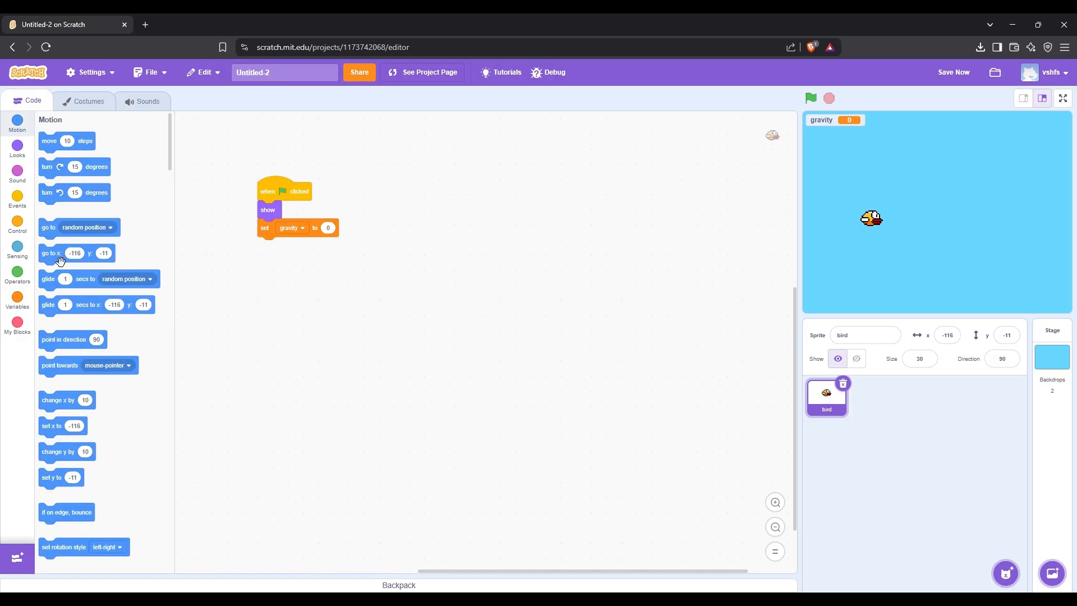
drag(61, 252, 296, 245)
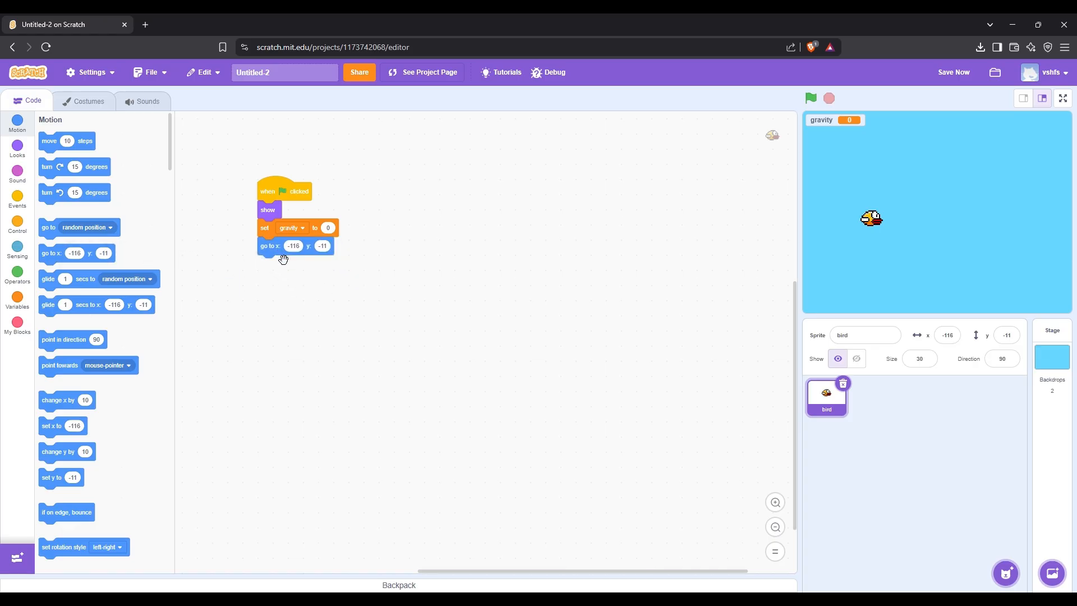
mouse_move(394, 310)
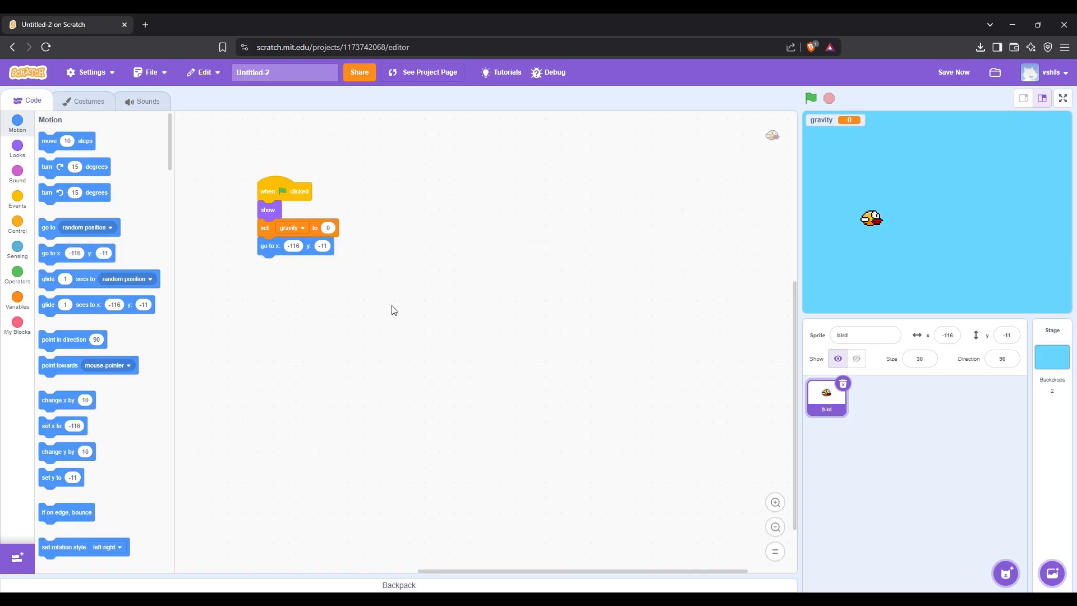
Add a forever loop with 'change x by gravity' and 'change gravity by -1'.
click(18, 223)
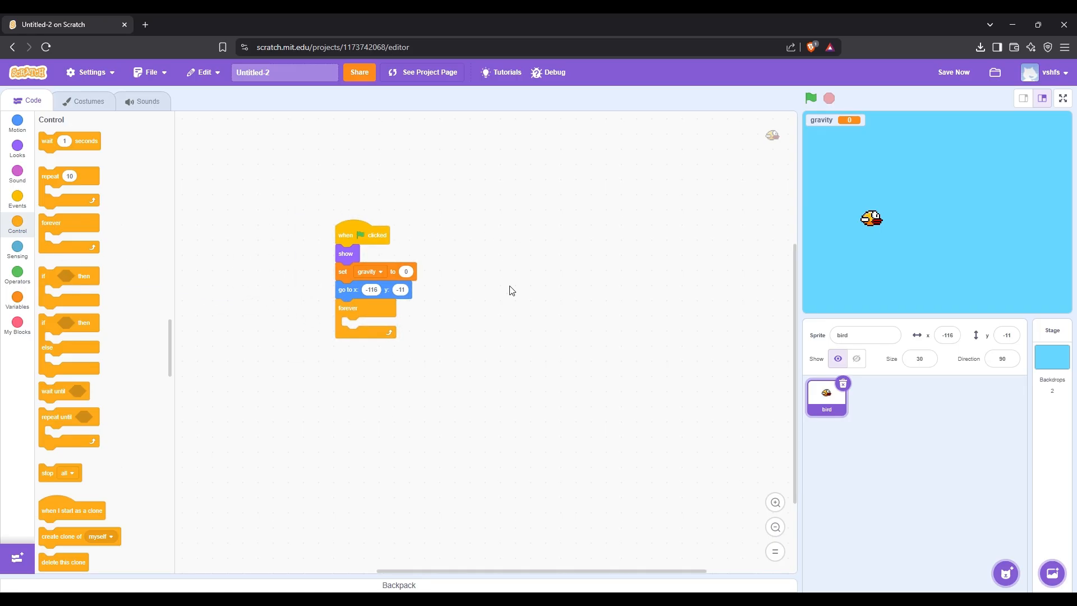
mouse_move(520, 352)
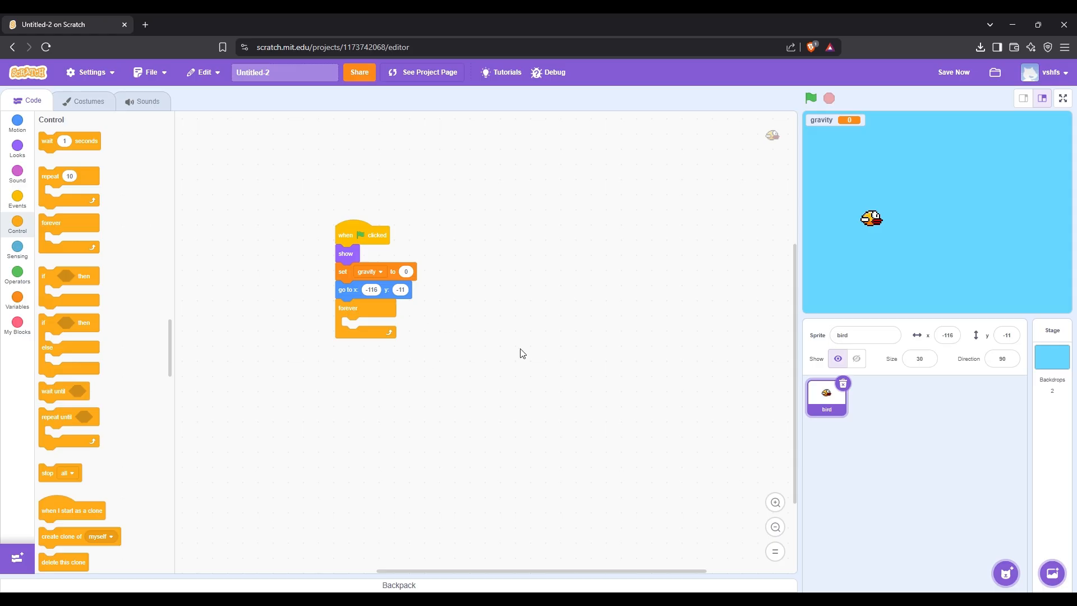
click(16, 124)
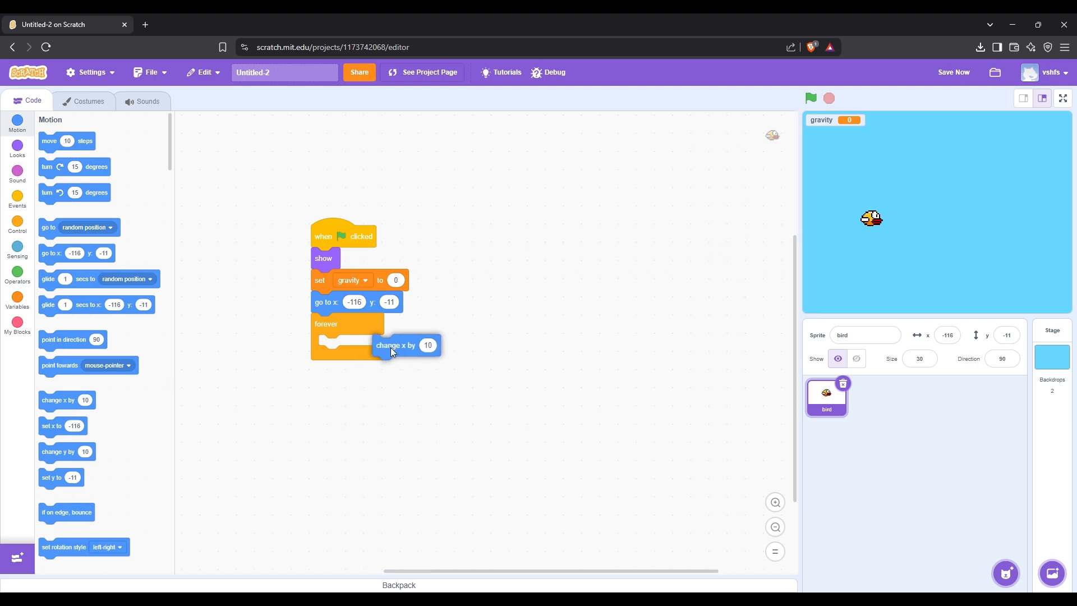
click(16, 299)
text(-1)
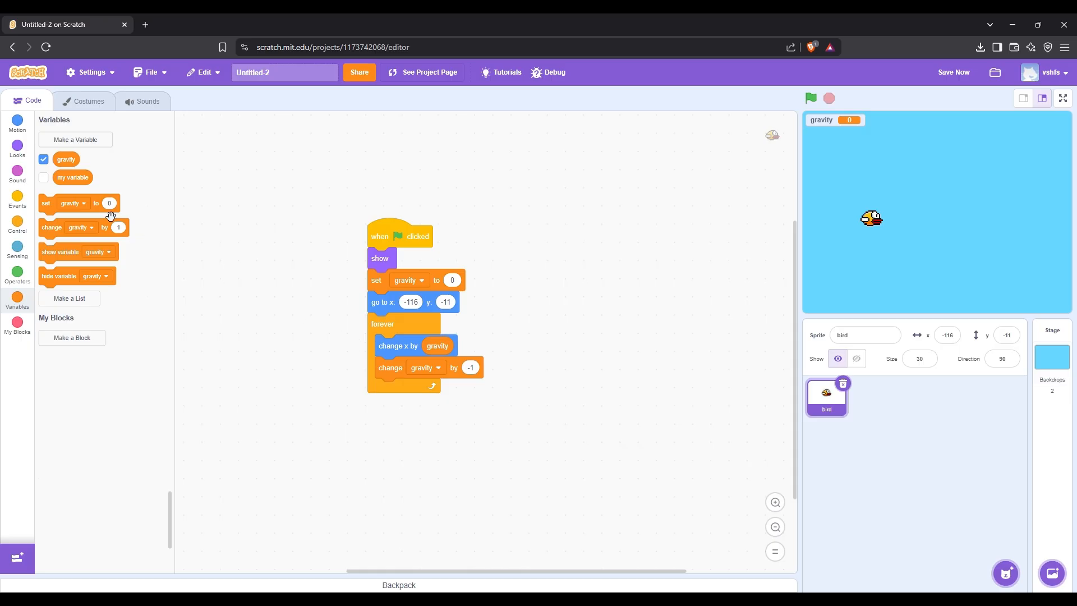
click(17, 199)
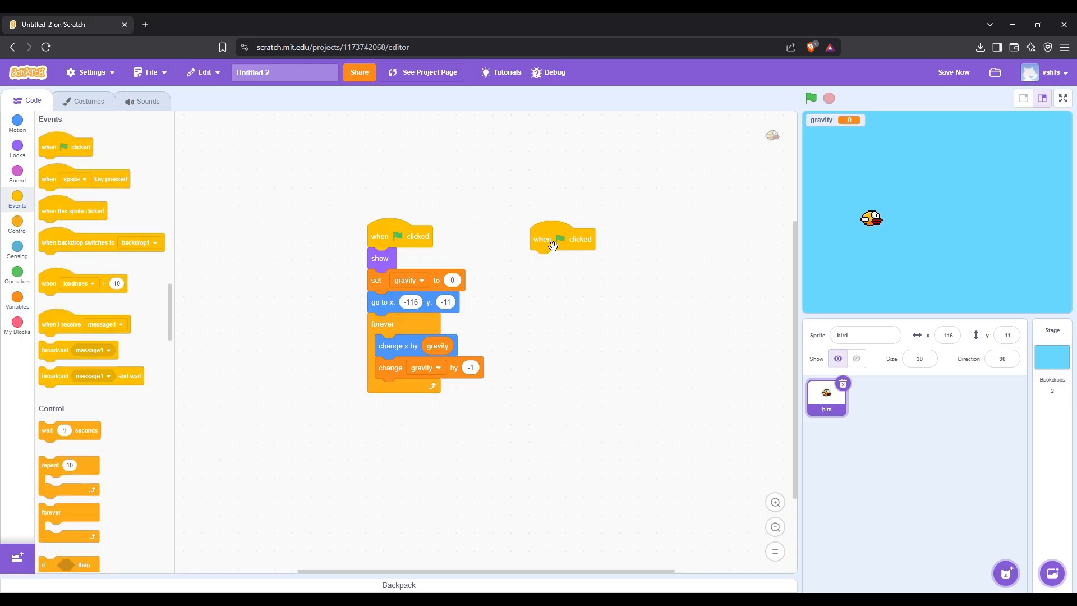
mouse_move(18, 227)
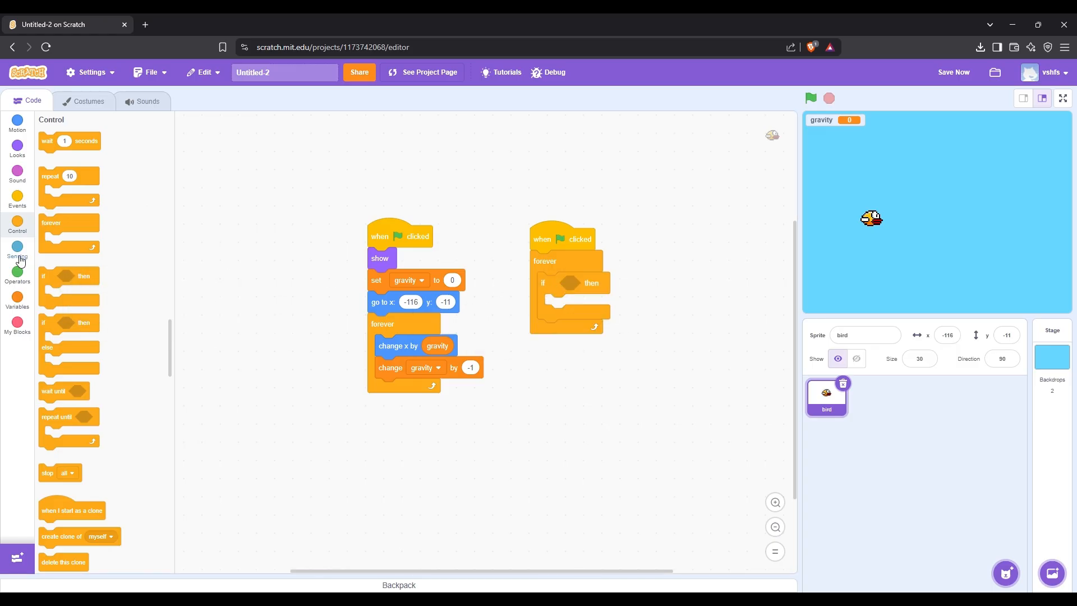
Build a second flag loop: space sets gravity 10, wait until released; use change y.
click(16, 251)
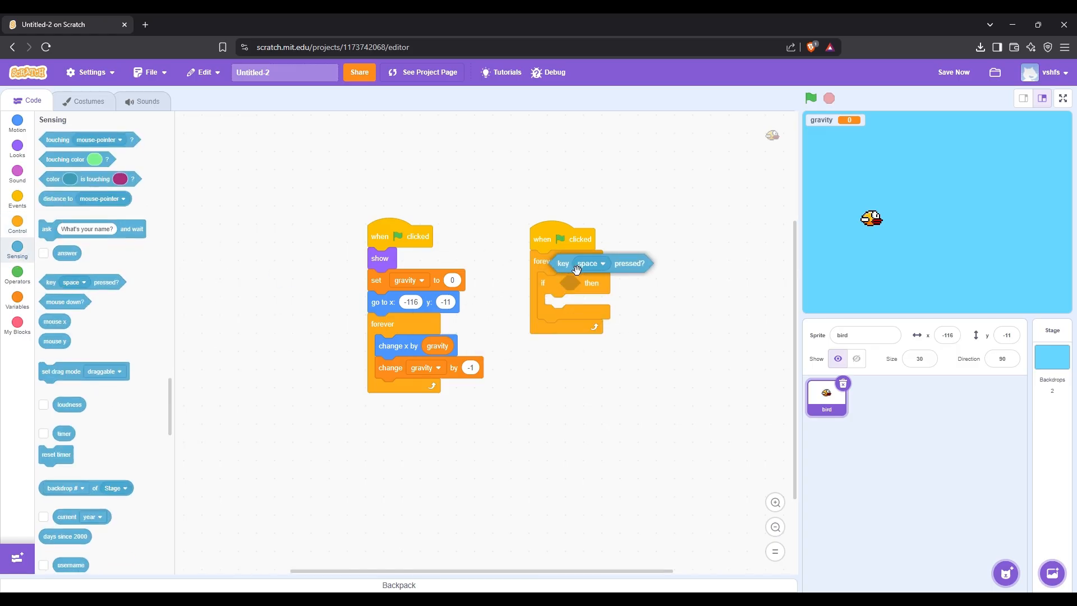
click(16, 301)
text(10)
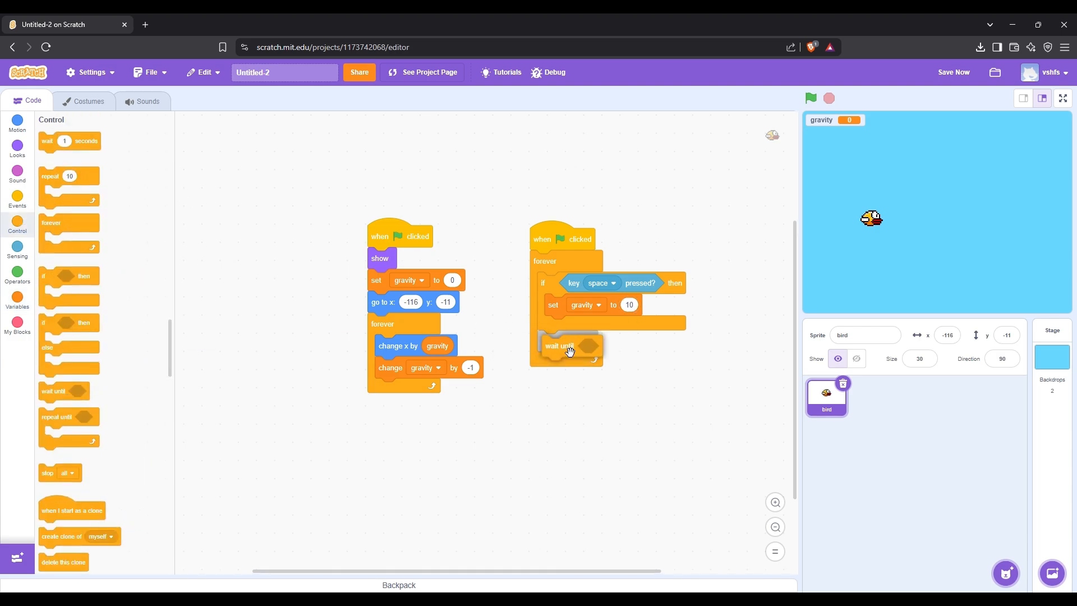
click(17, 273)
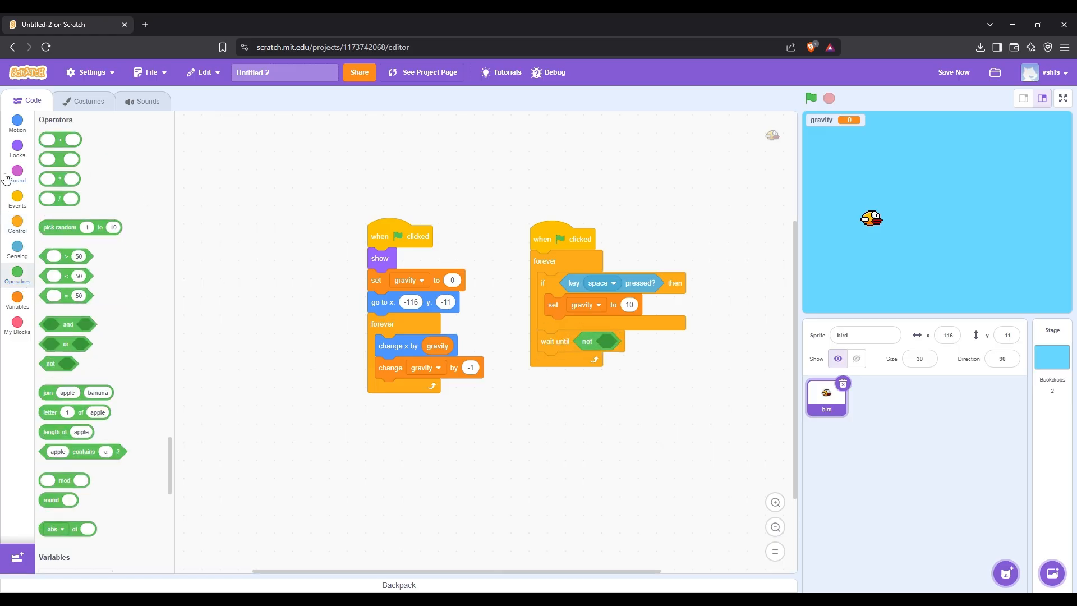
click(17, 251)
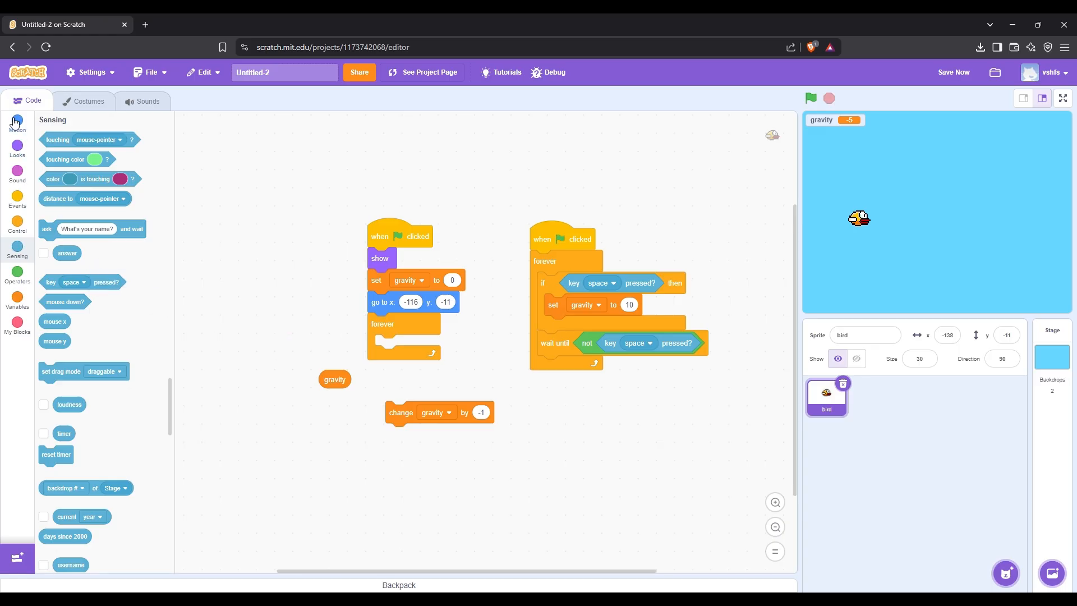
click(16, 123)
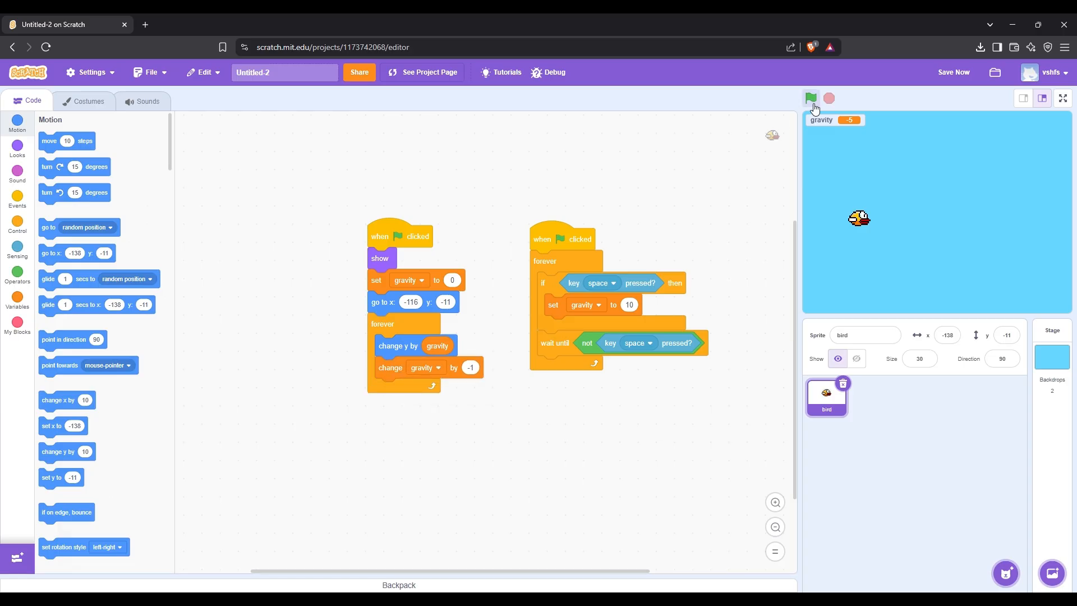
Run the project to check the bird jumps up and falls back down.
click(811, 98)
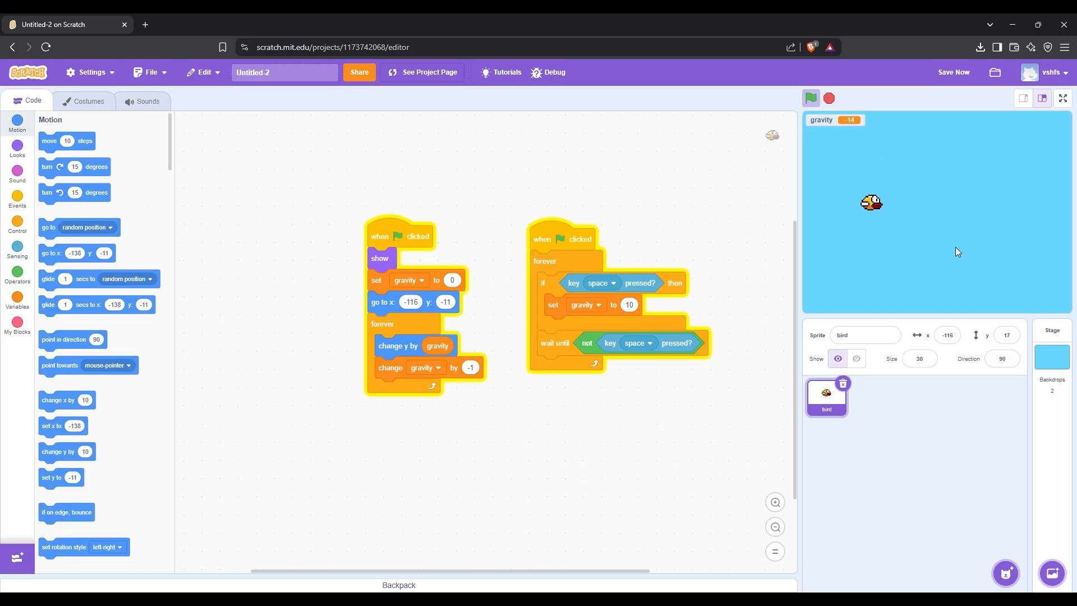
click(1003, 573)
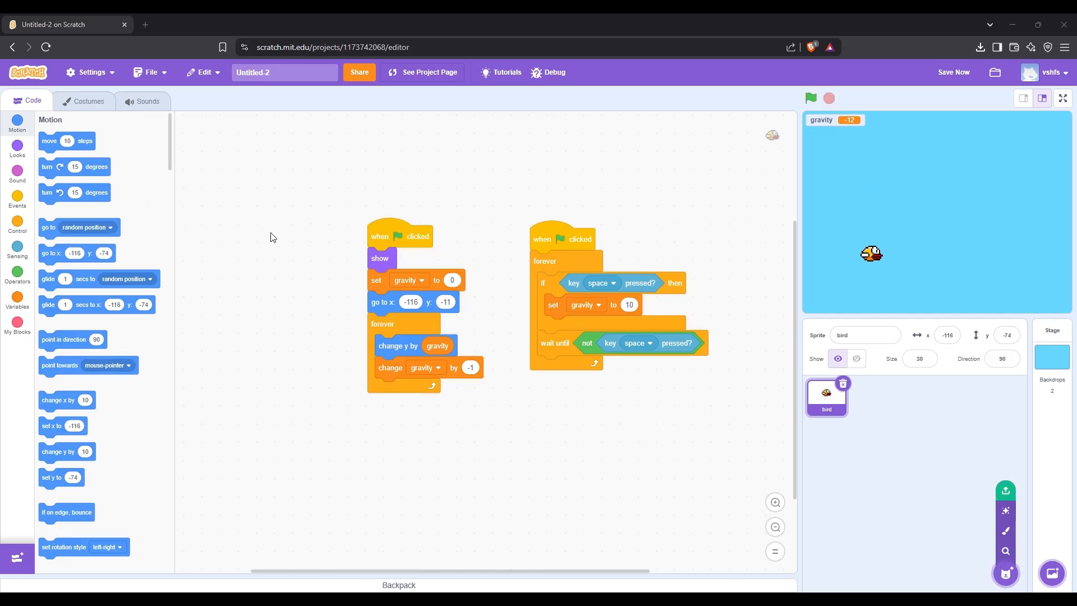
Upload the pipe sprite and edit its costume into flipped top and bottom pipes.
click(870, 396)
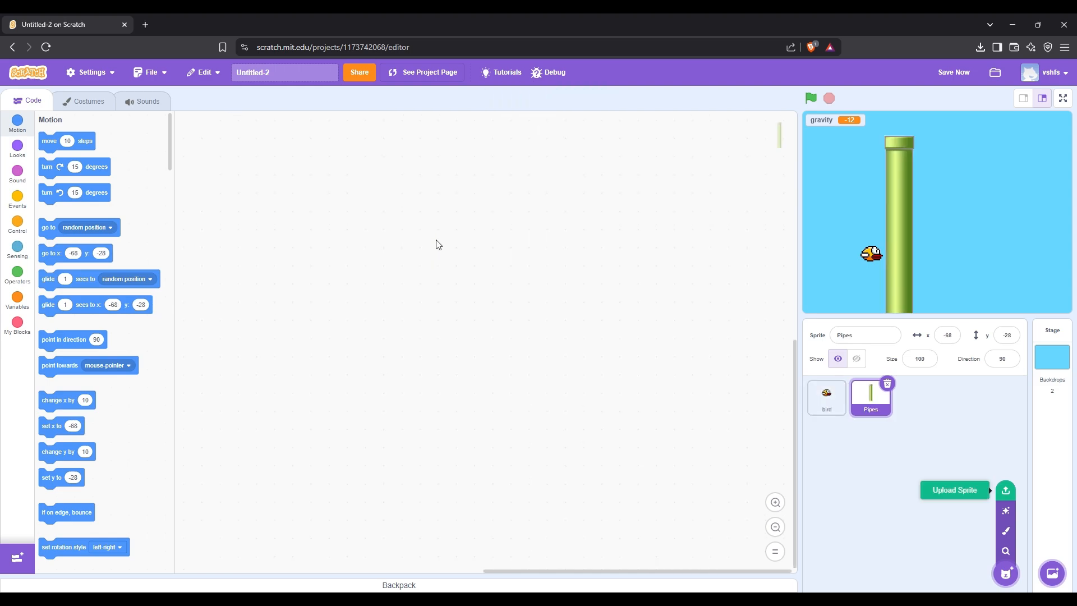
mouse_move(898, 241)
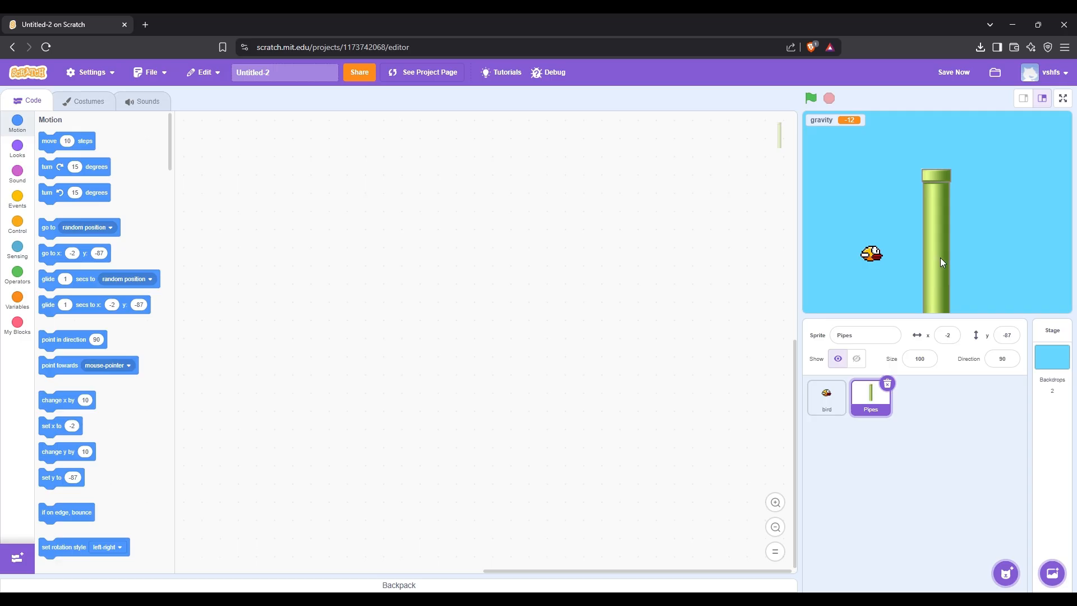
click(88, 101)
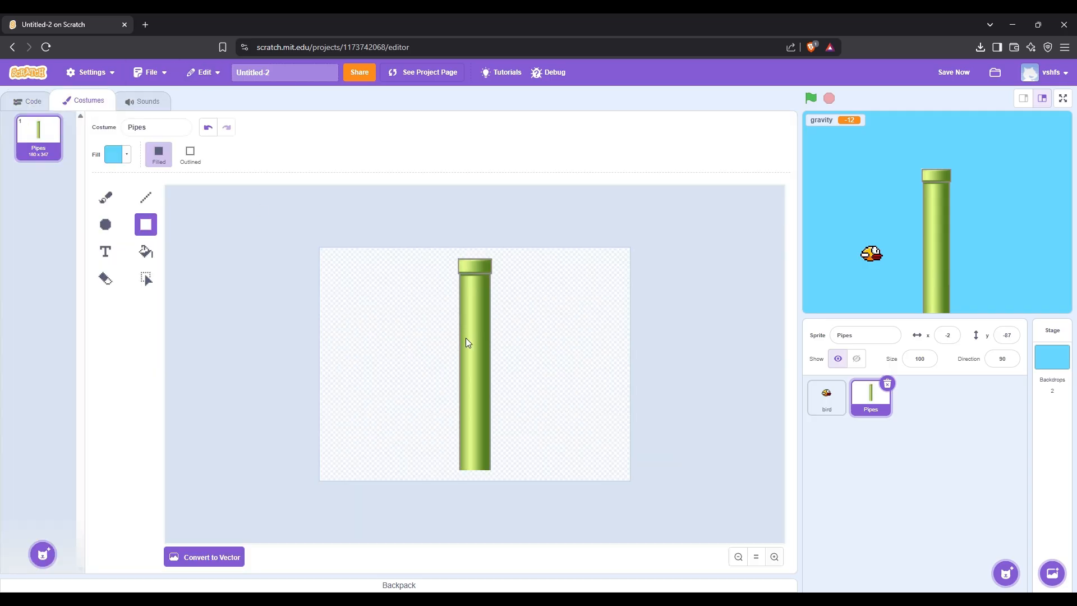
click(211, 556)
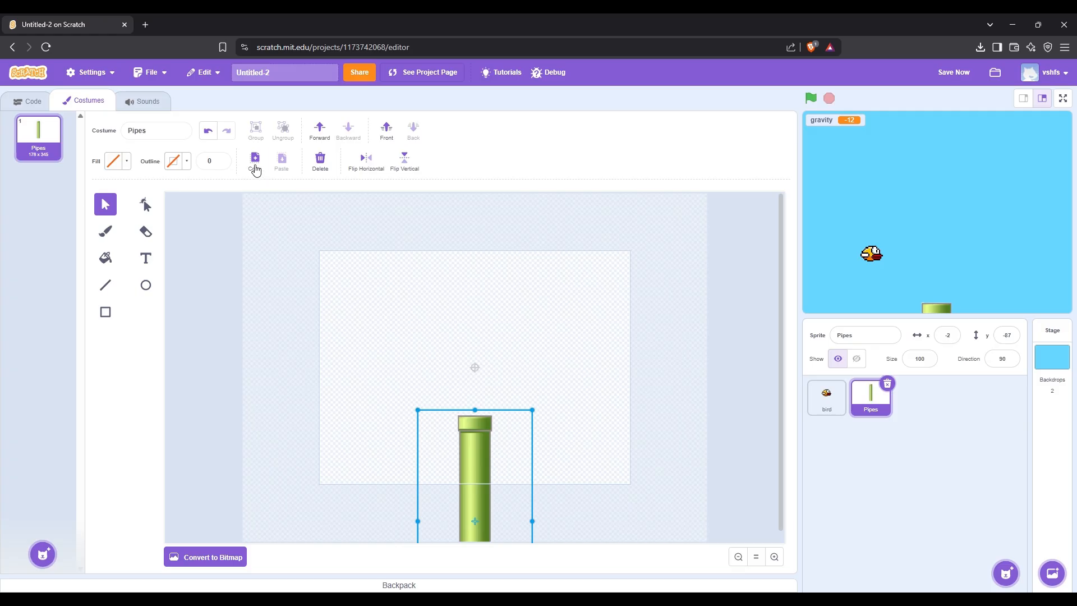
click(254, 162)
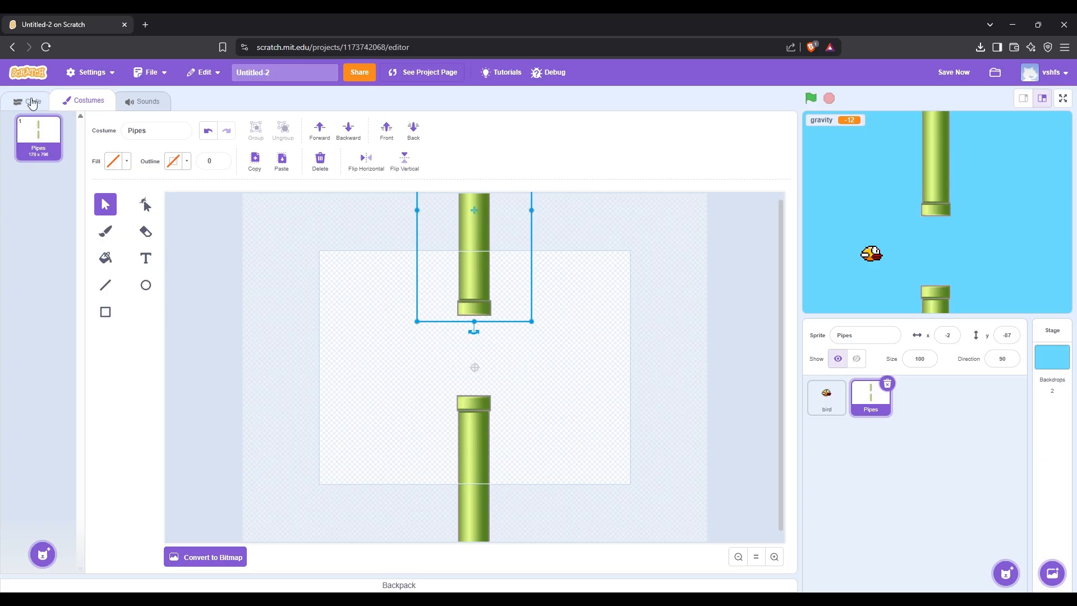
click(32, 100)
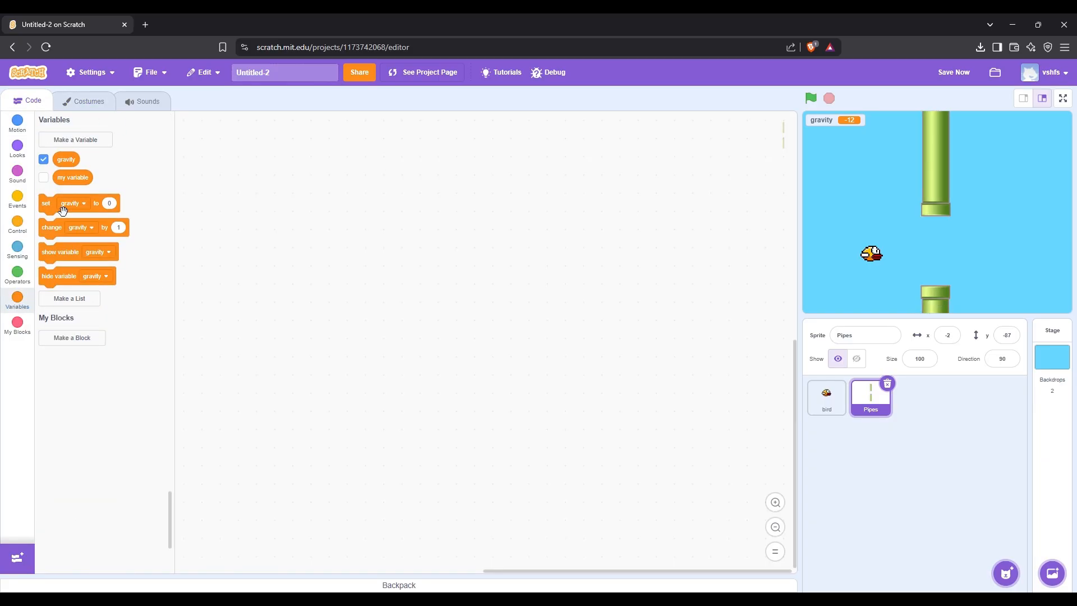
Create a score variable and set score to 0 under a green-flag hat.
click(75, 139)
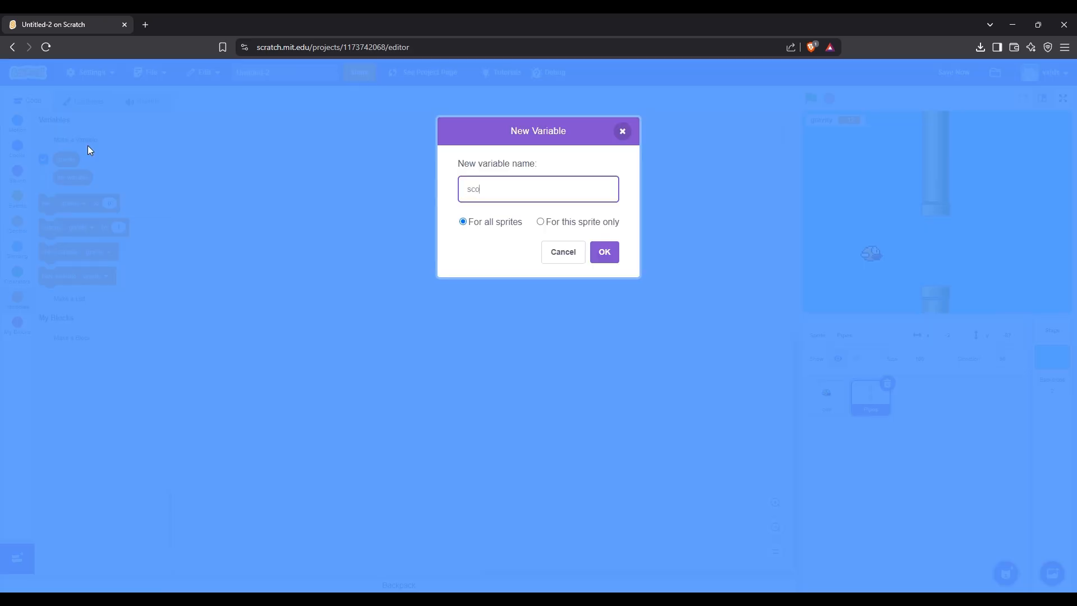
click(602, 251)
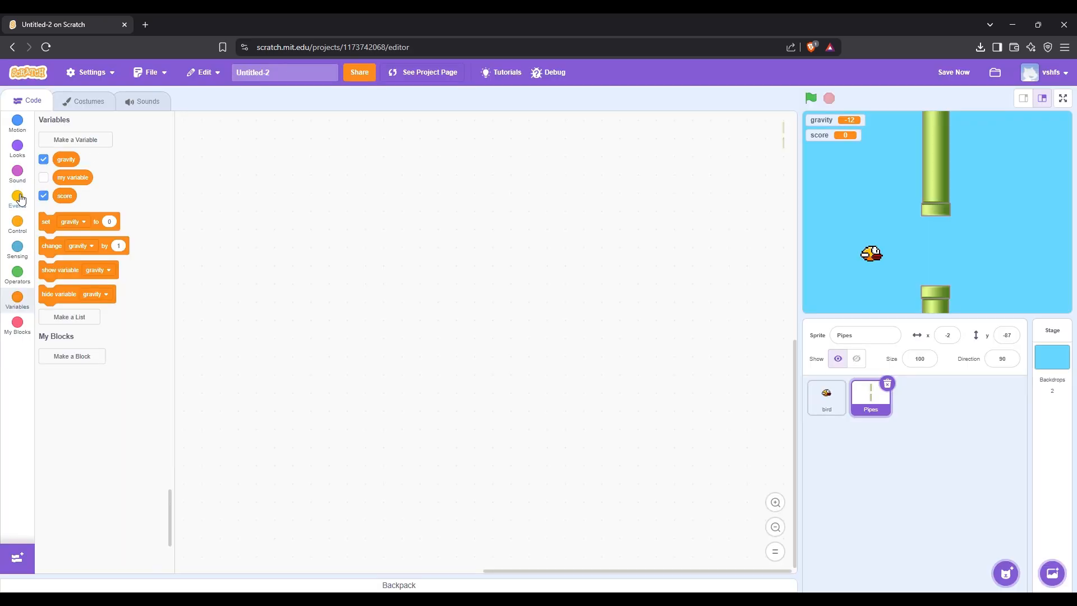
click(17, 199)
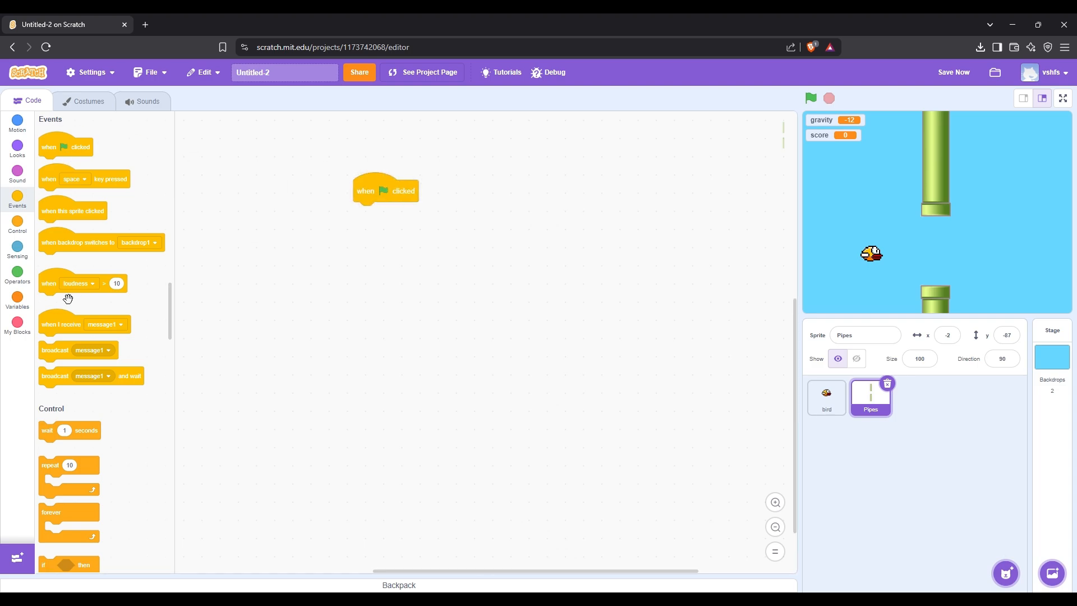
click(16, 299)
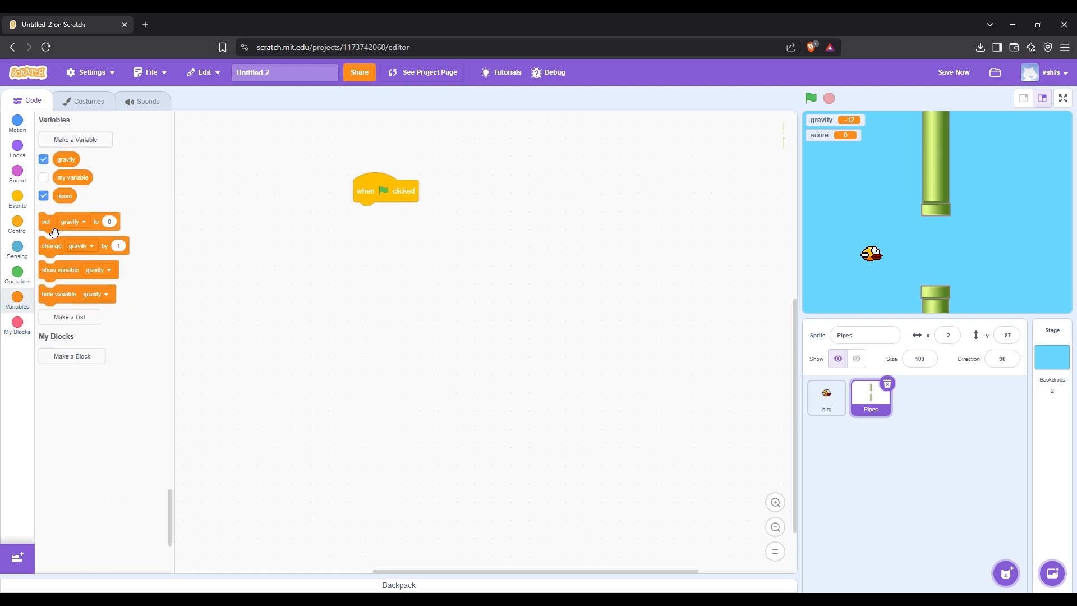
click(392, 212)
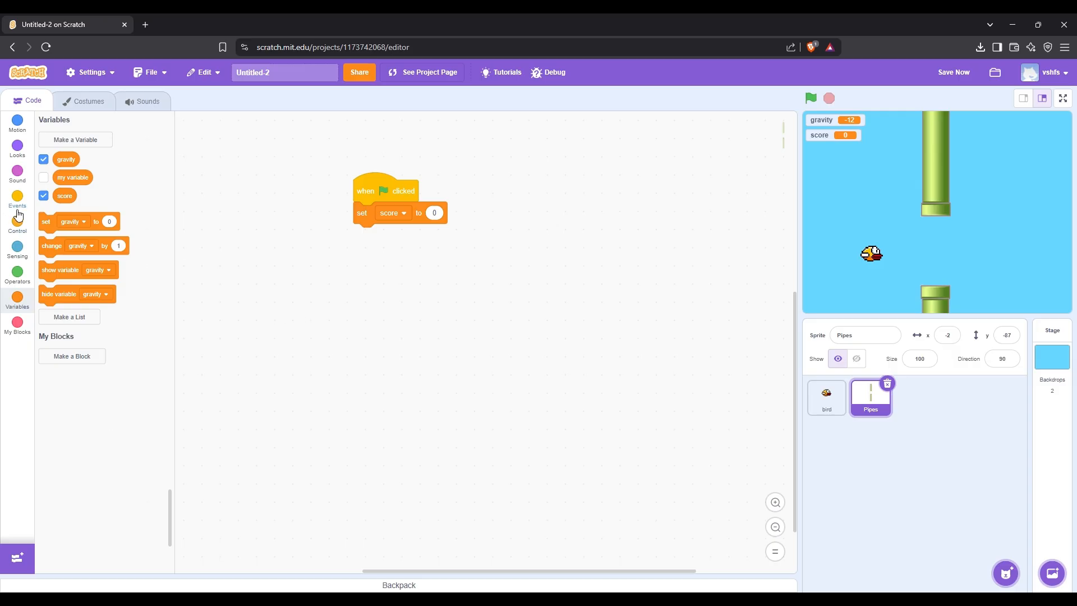
click(18, 223)
text(2)
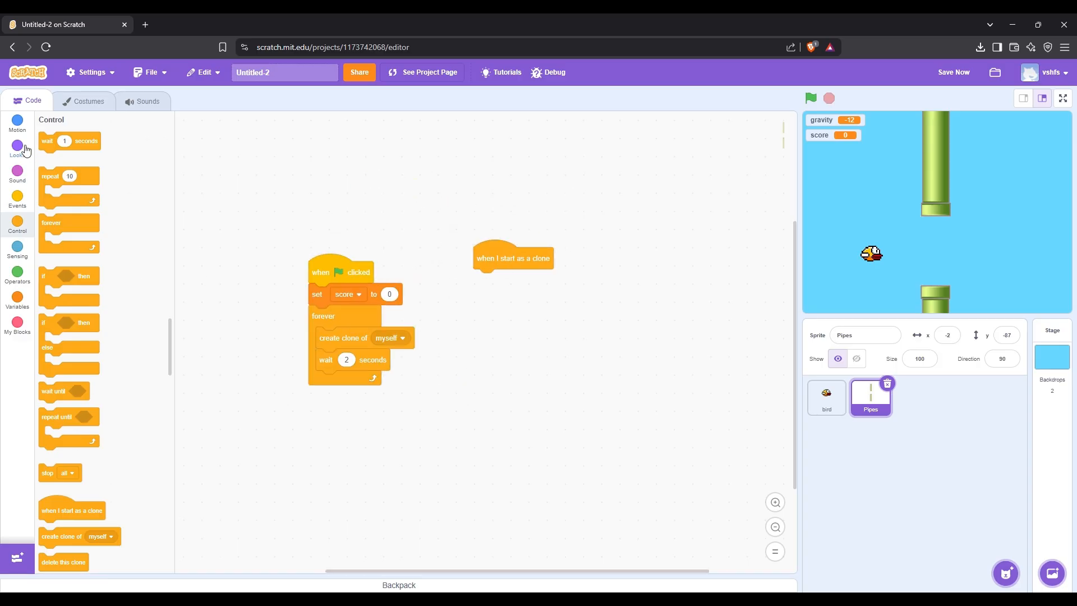
Clone Pipes every 2 seconds; clones show at x 240, random y -100 to 100.
click(16, 146)
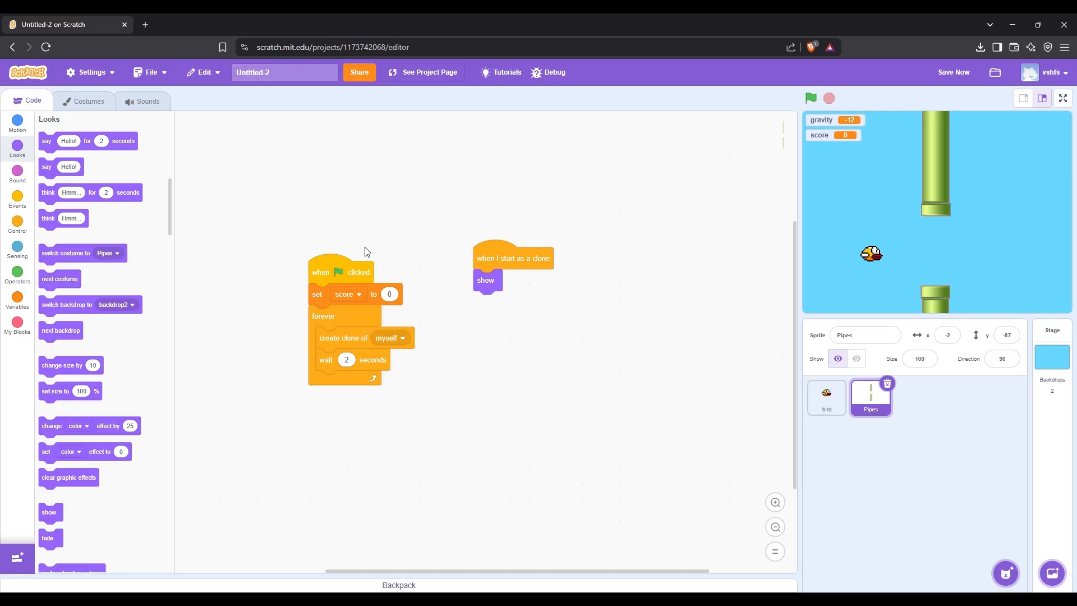
click(17, 123)
text(240)
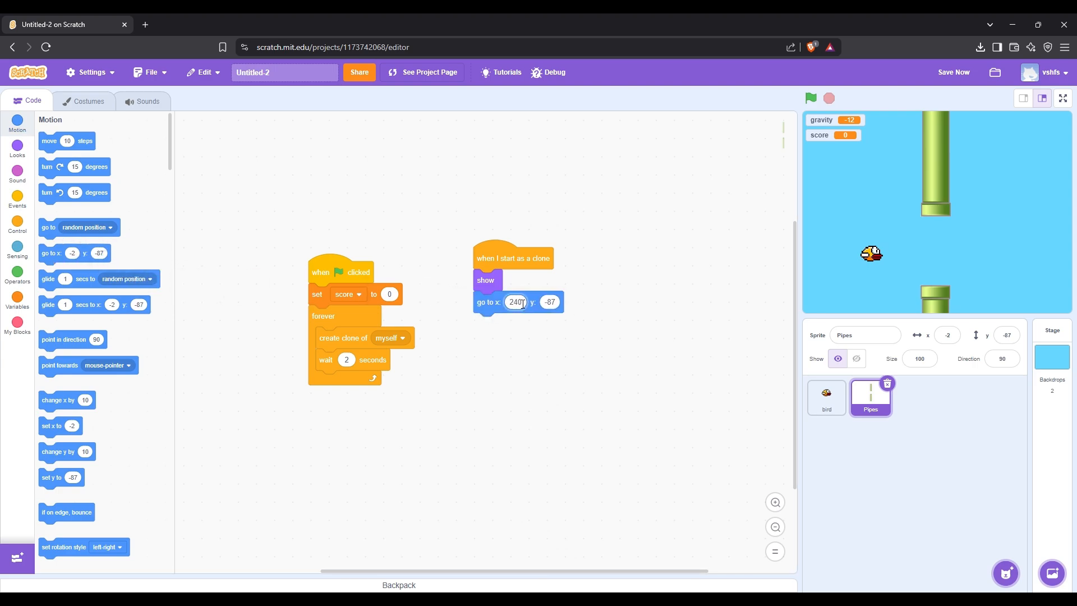
click(16, 273)
text(100)
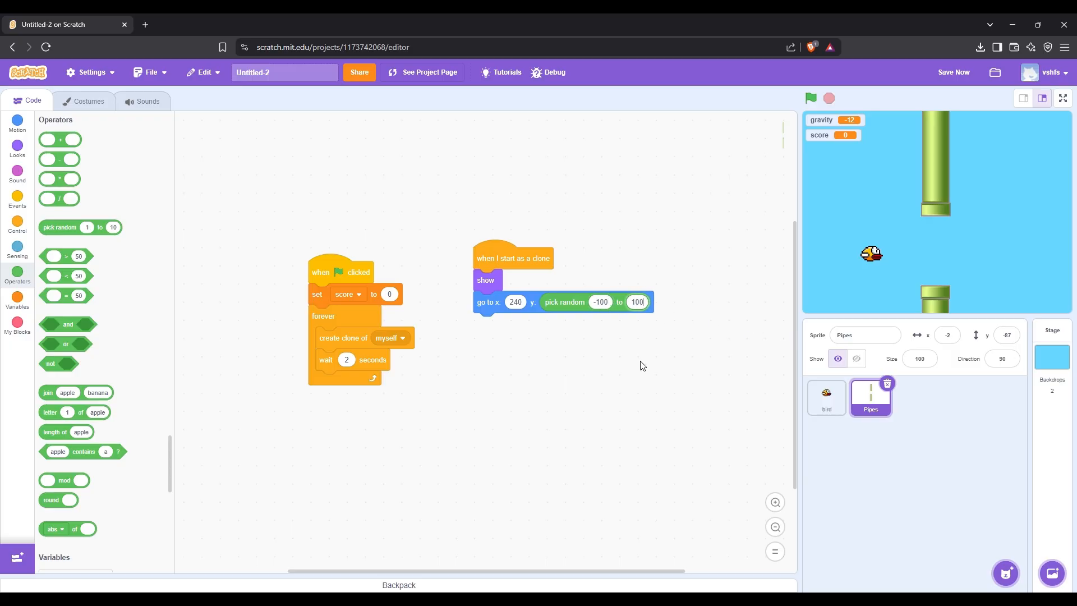
click(17, 223)
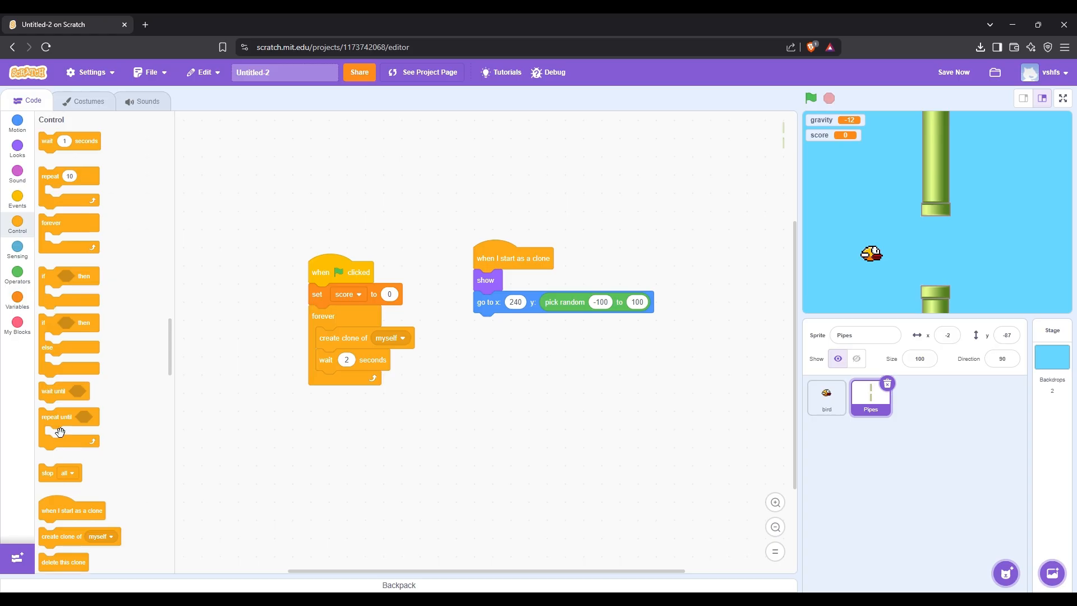
Slide clones left by 5 until x < -240, then change score by 1 and delete.
click(16, 273)
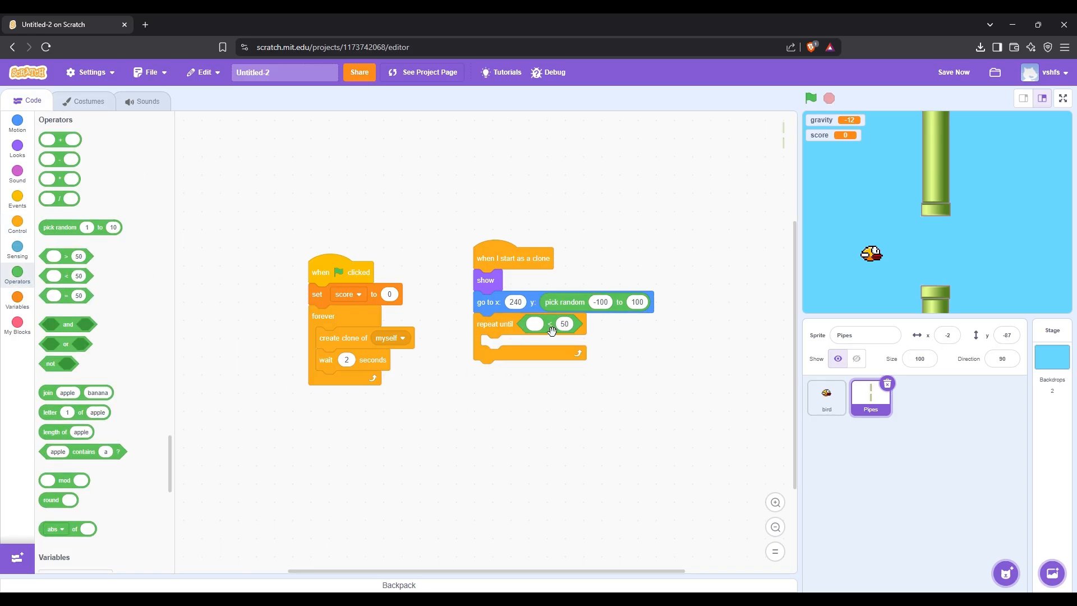
click(18, 123)
text(-240)
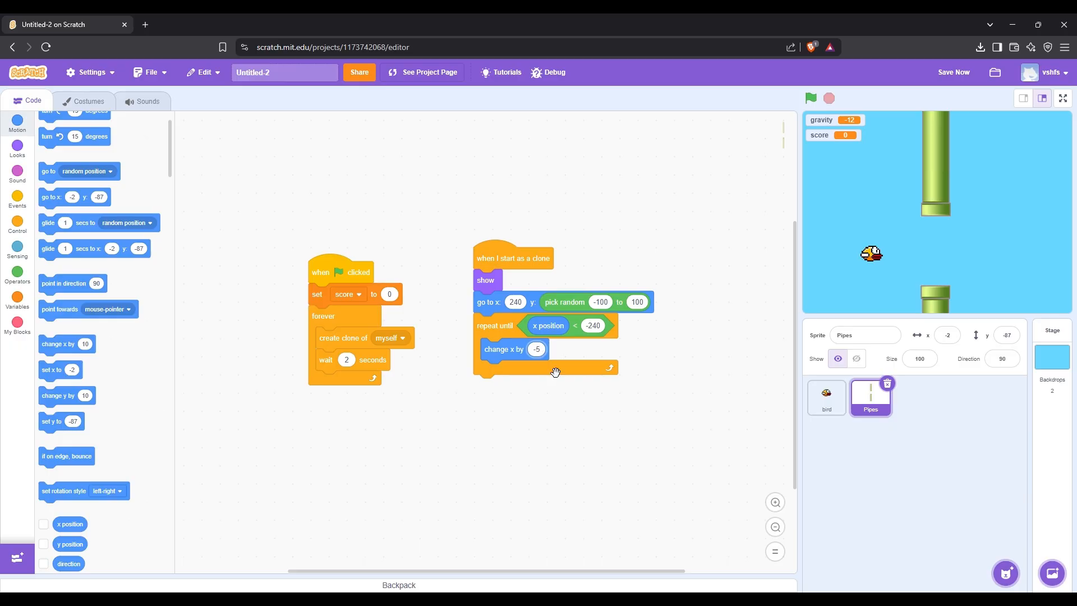
mouse_move(228, 320)
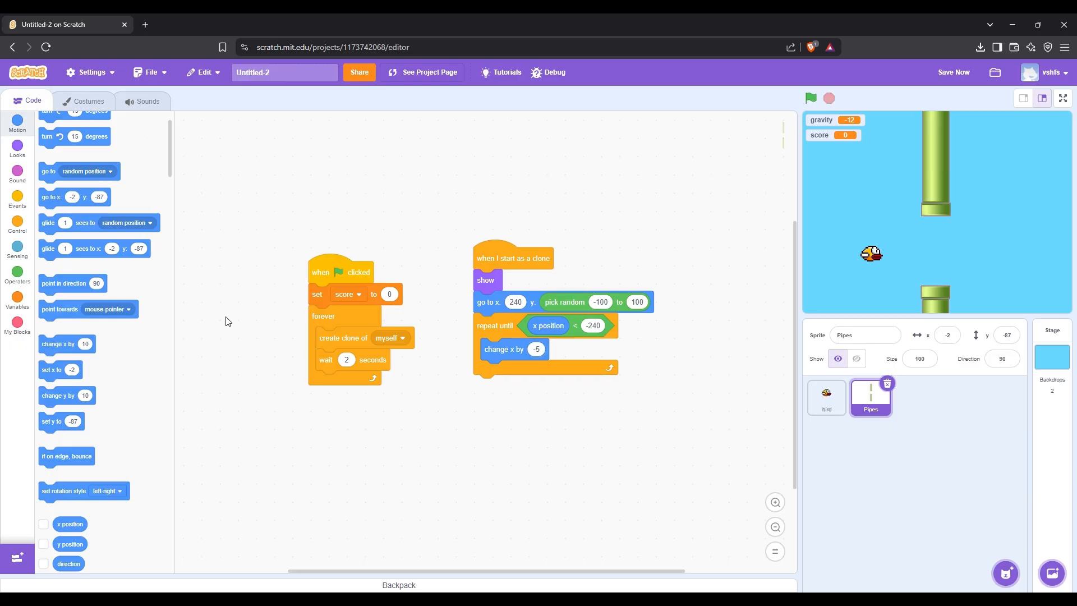
click(17, 300)
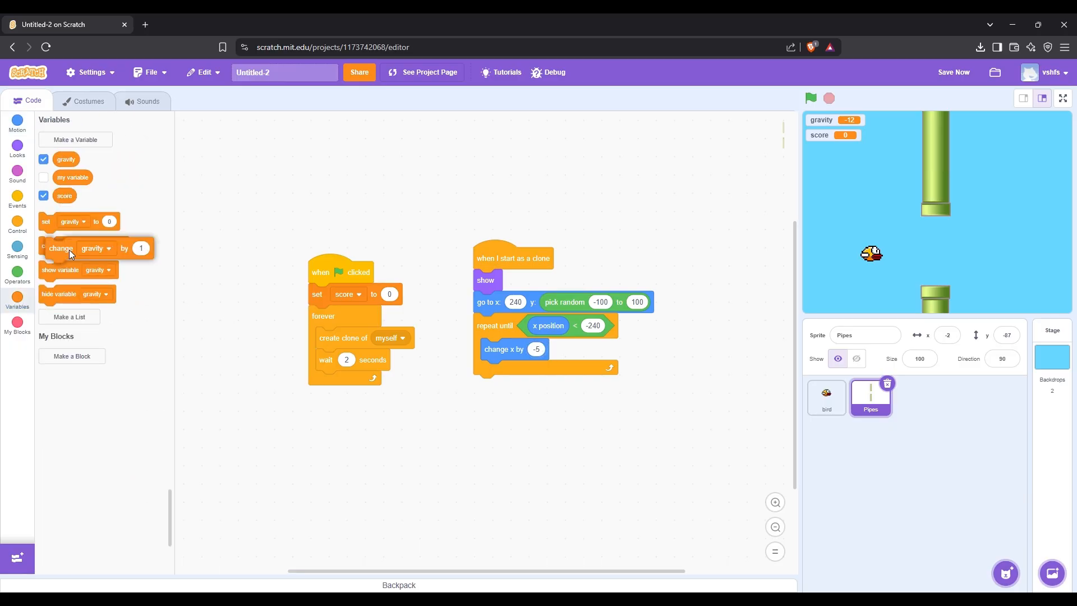
click(521, 385)
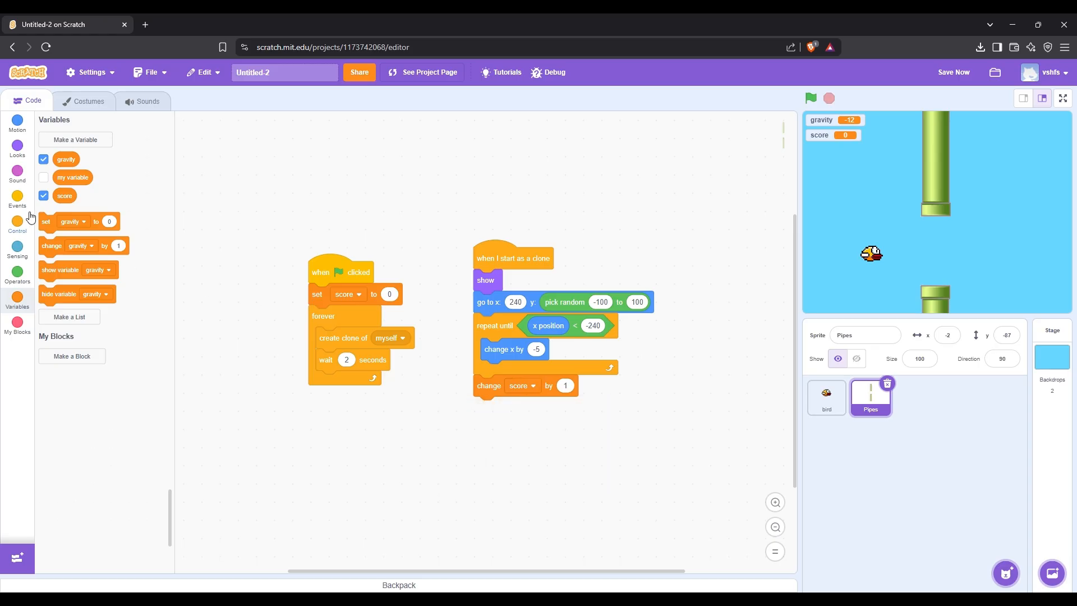
click(18, 223)
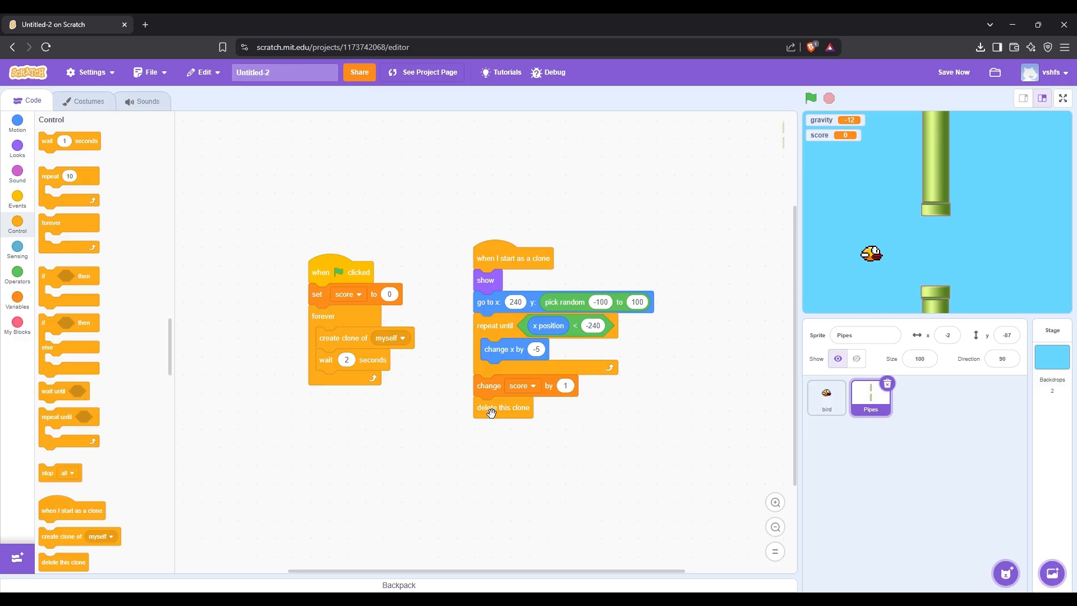
click(17, 297)
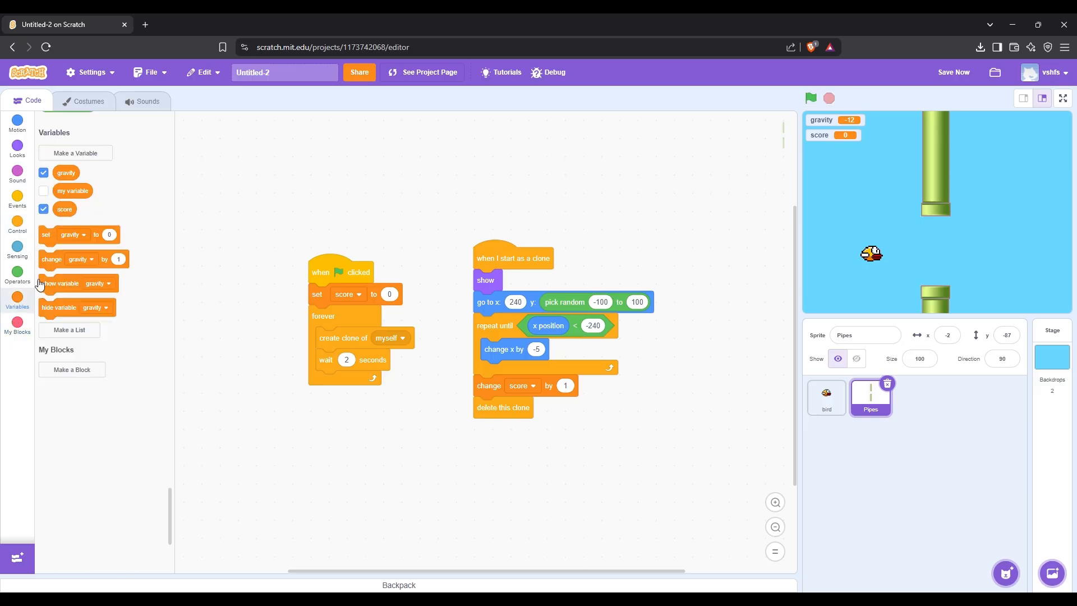
Hide the gravity readout and test-run the game until the score reaches 3.
click(43, 172)
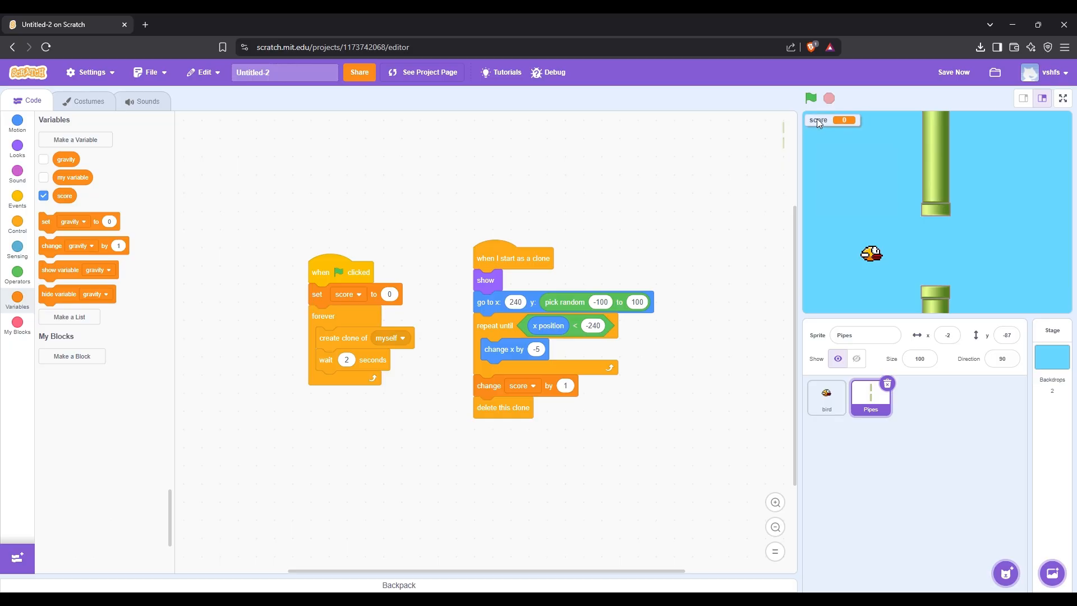
click(810, 98)
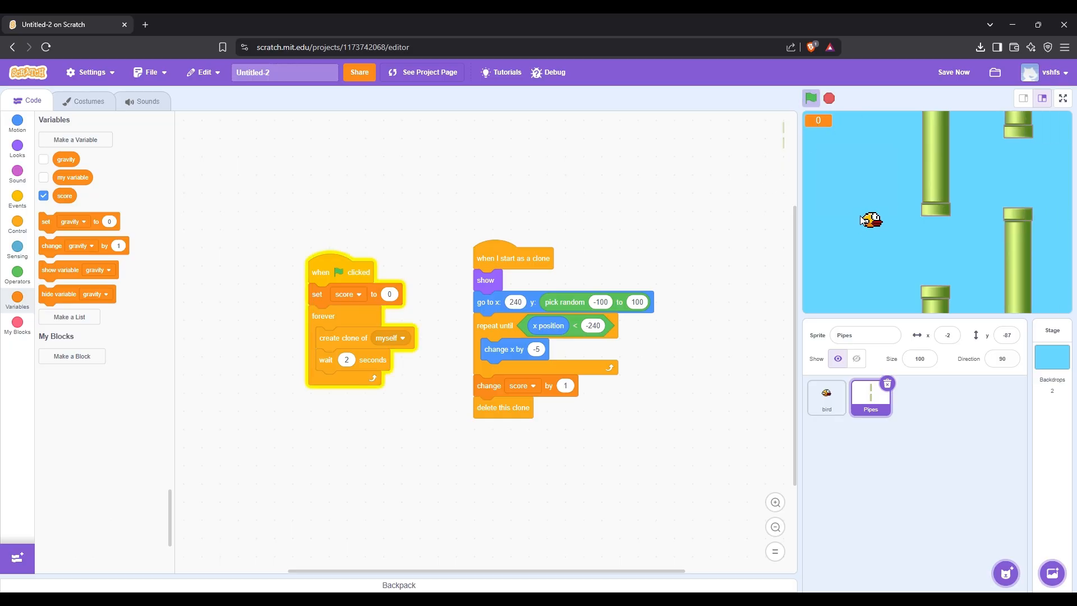
click(855, 357)
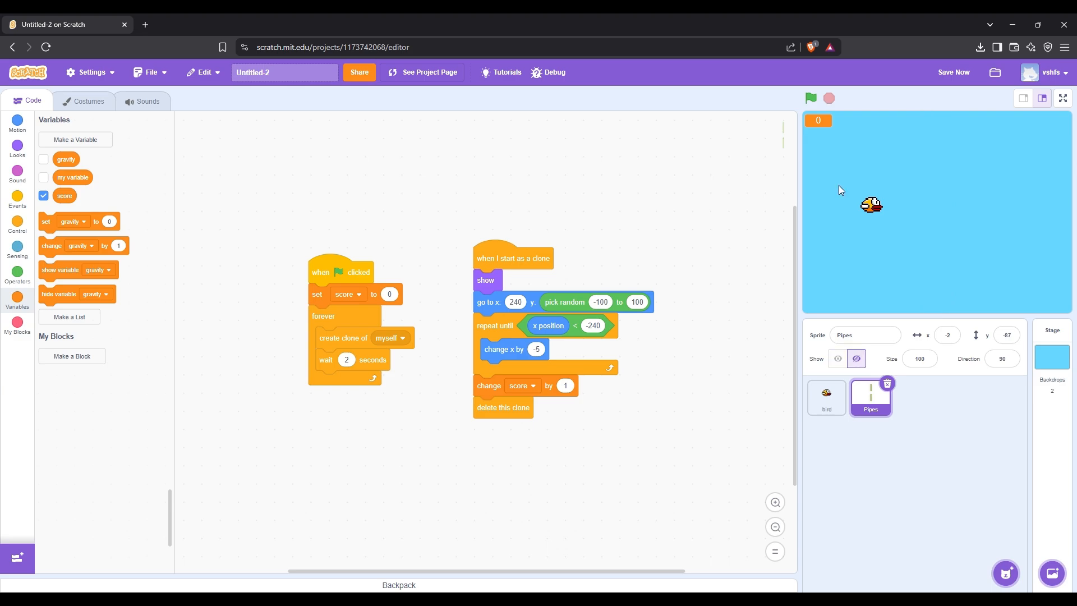
click(810, 98)
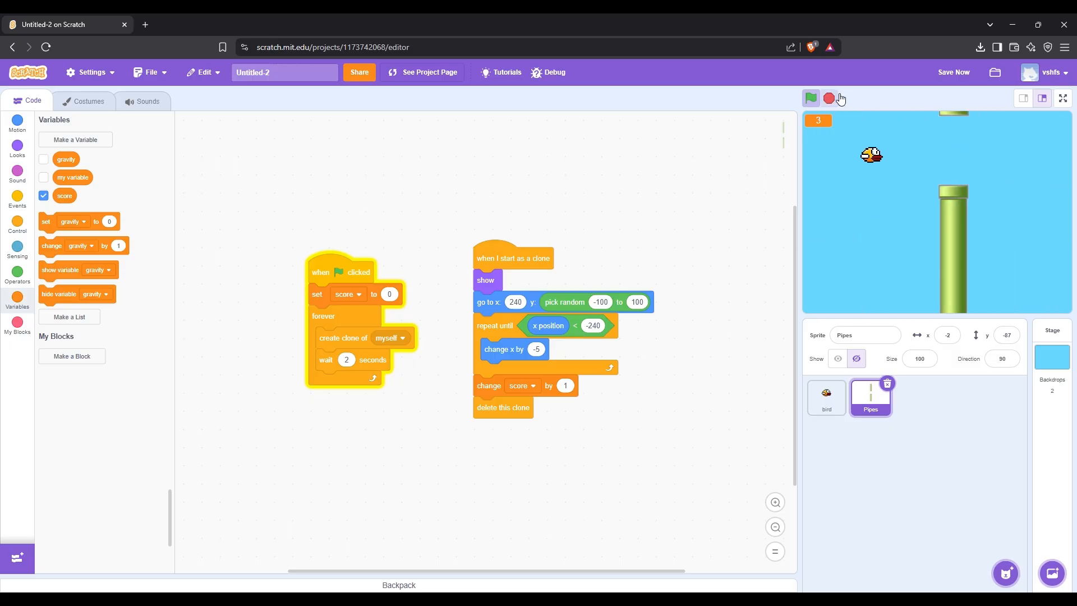
click(809, 98)
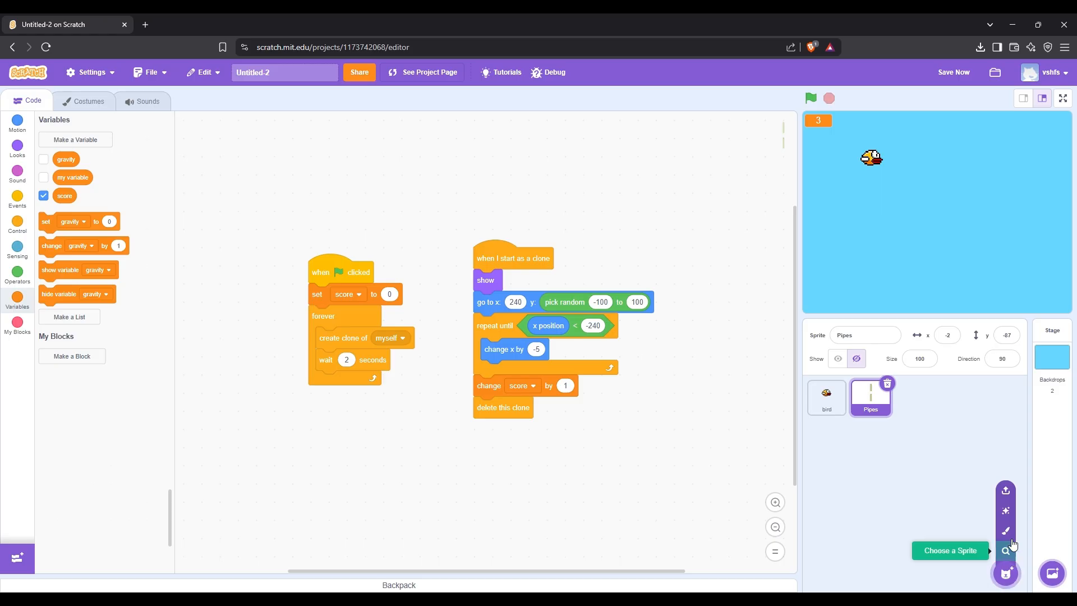
Paint a new sprite with a gray-filled rectangle.
click(1004, 531)
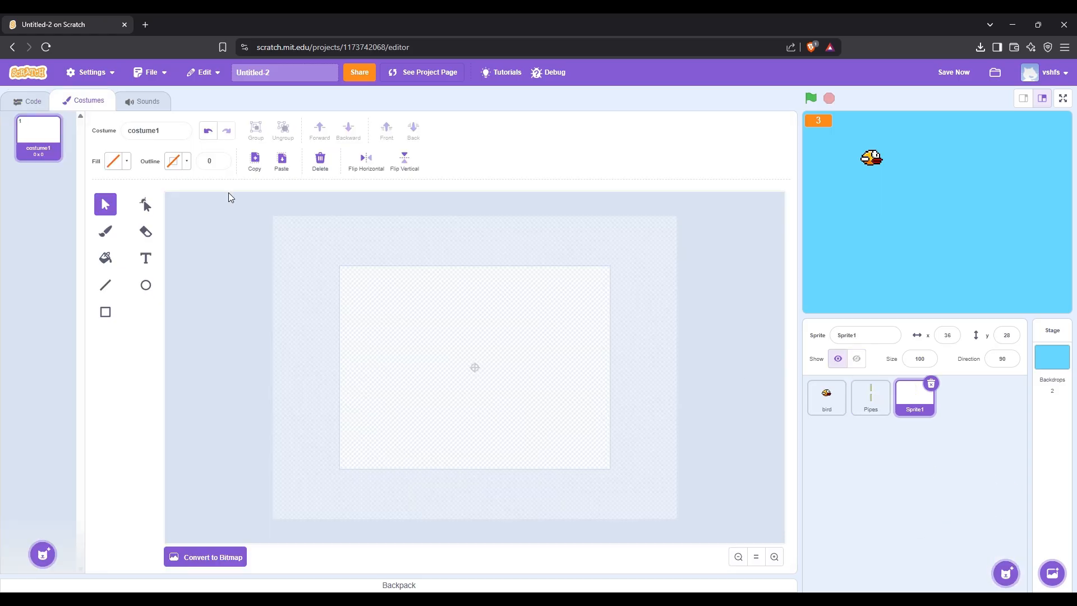
click(105, 311)
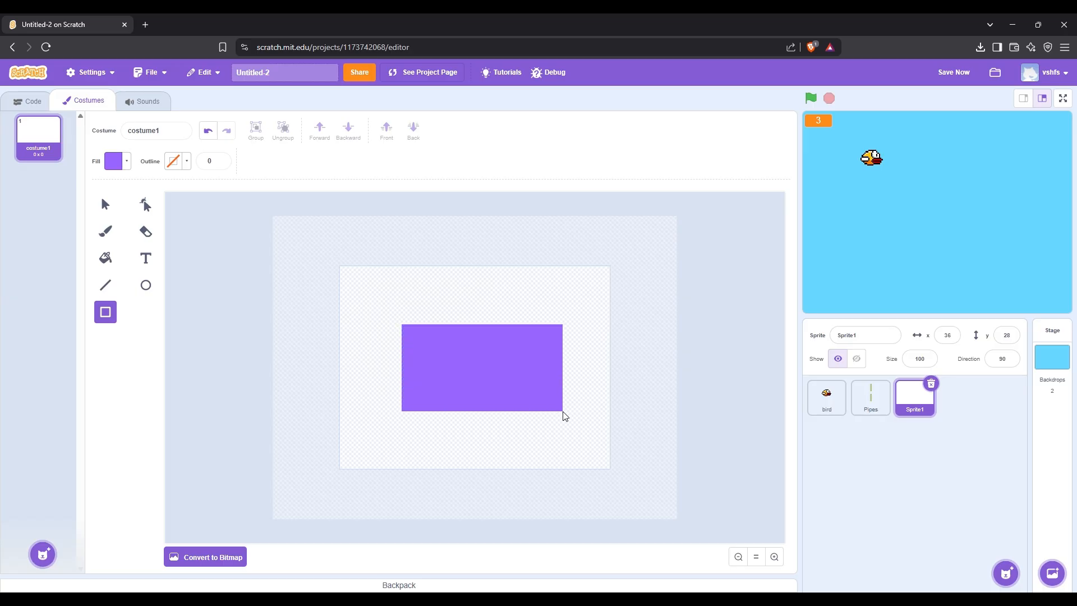
click(483, 368)
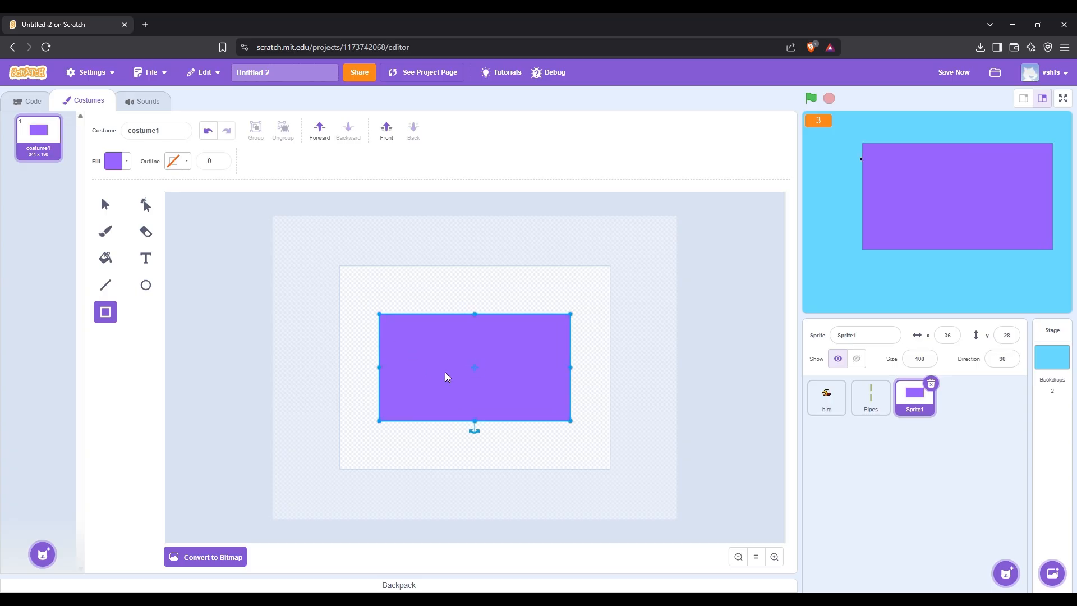
click(114, 161)
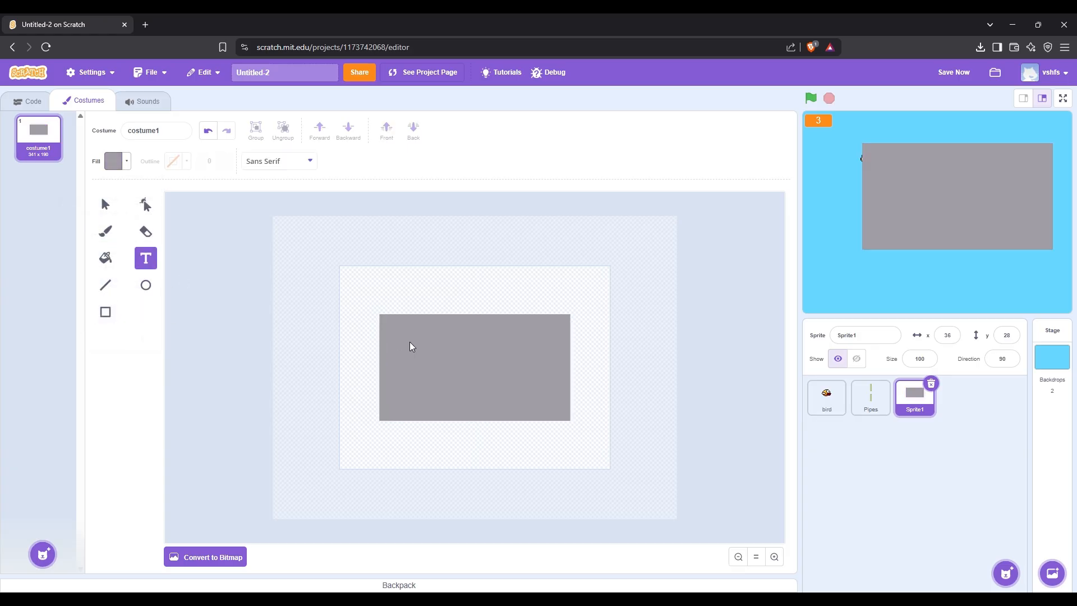
Add black 'Game Over!' text across the rectangle.
click(116, 161)
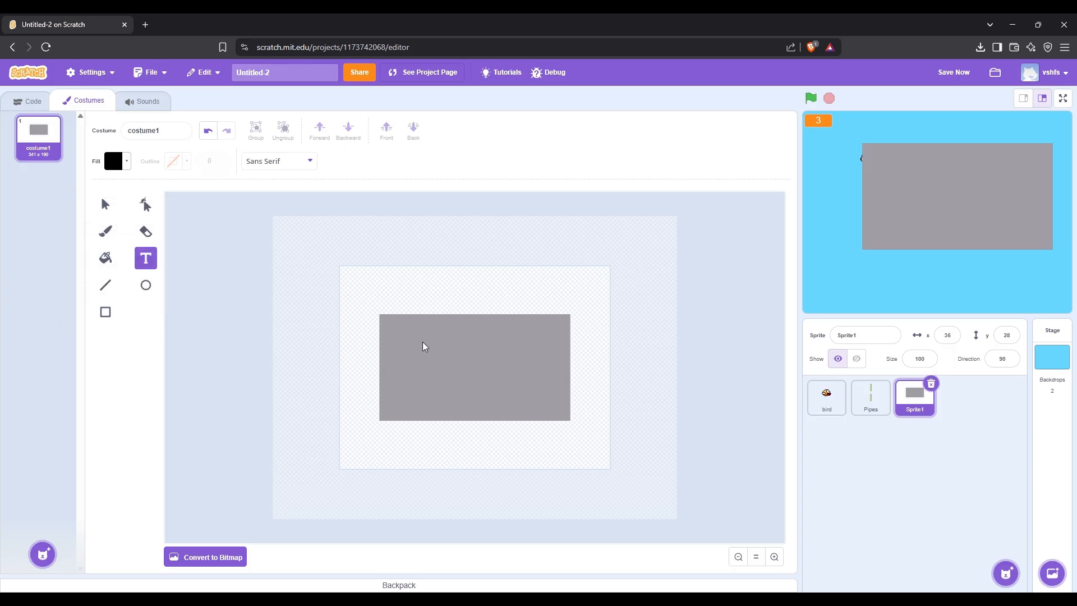
text(Game Over)
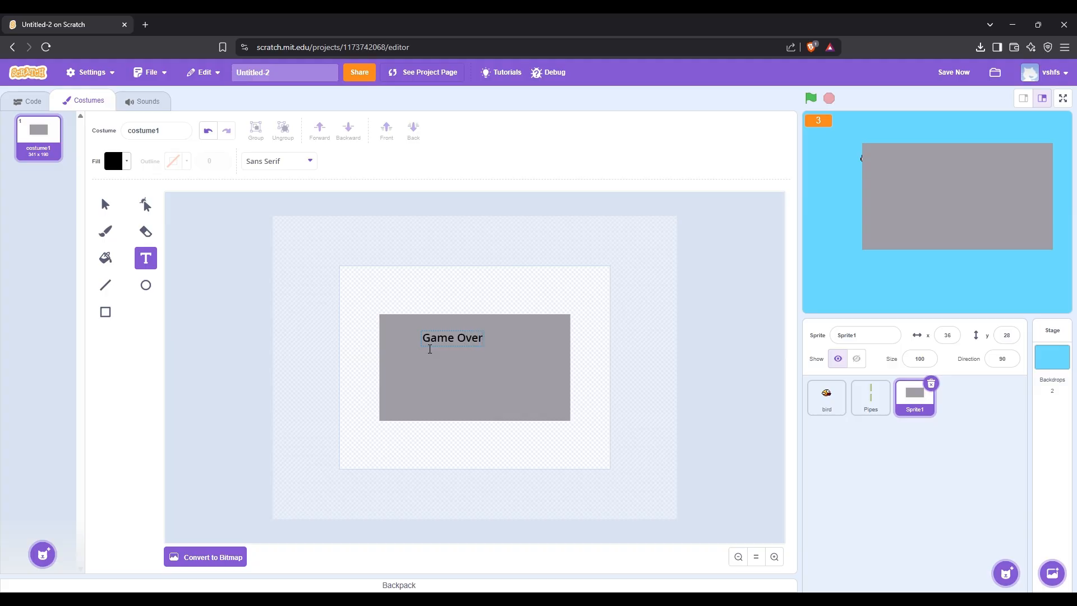
text(!)
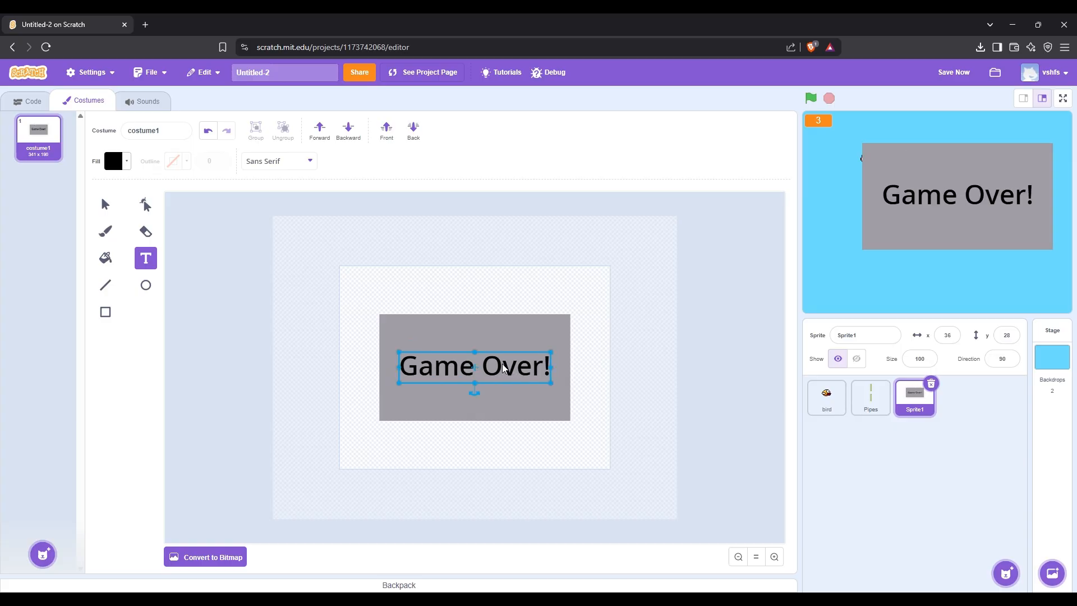
click(32, 101)
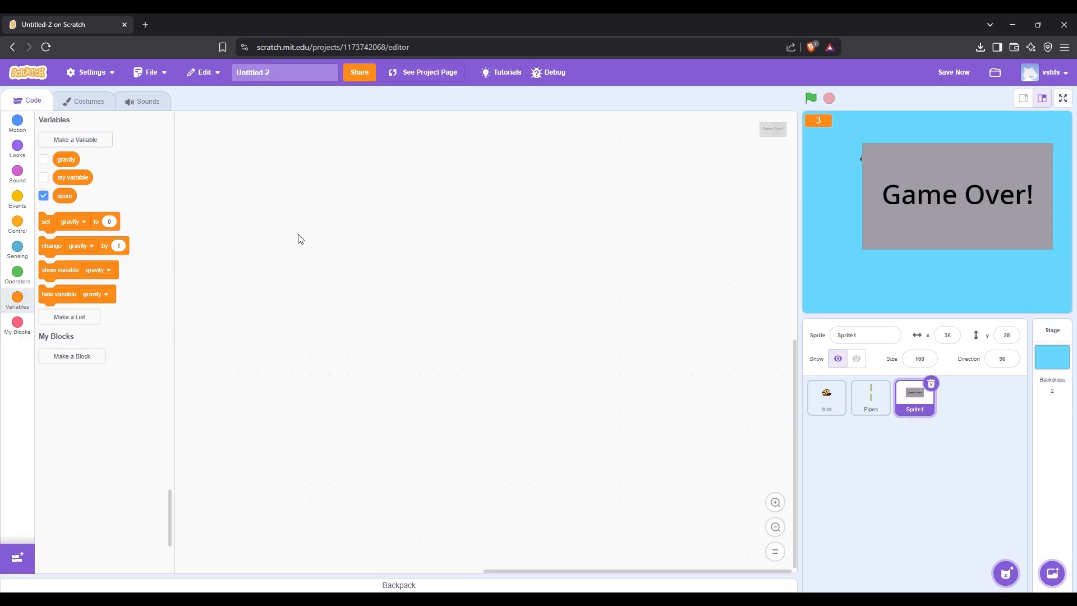
Center the Game Over sprite at x 0, y 0 and add a green-flag script that hides it.
click(946, 334)
text(0)
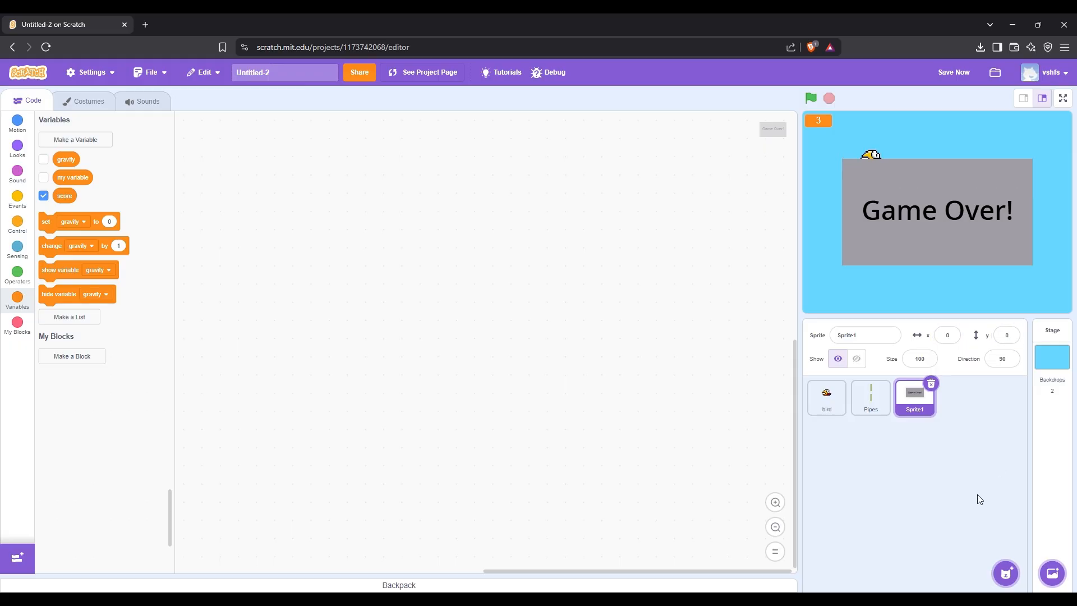
click(17, 223)
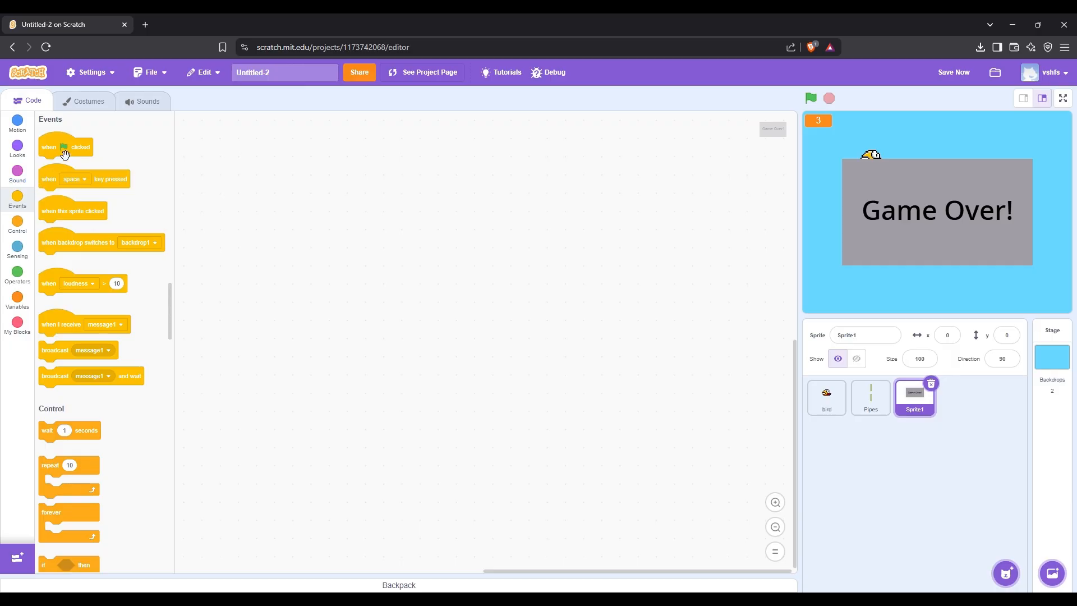
drag(65, 147, 330, 206)
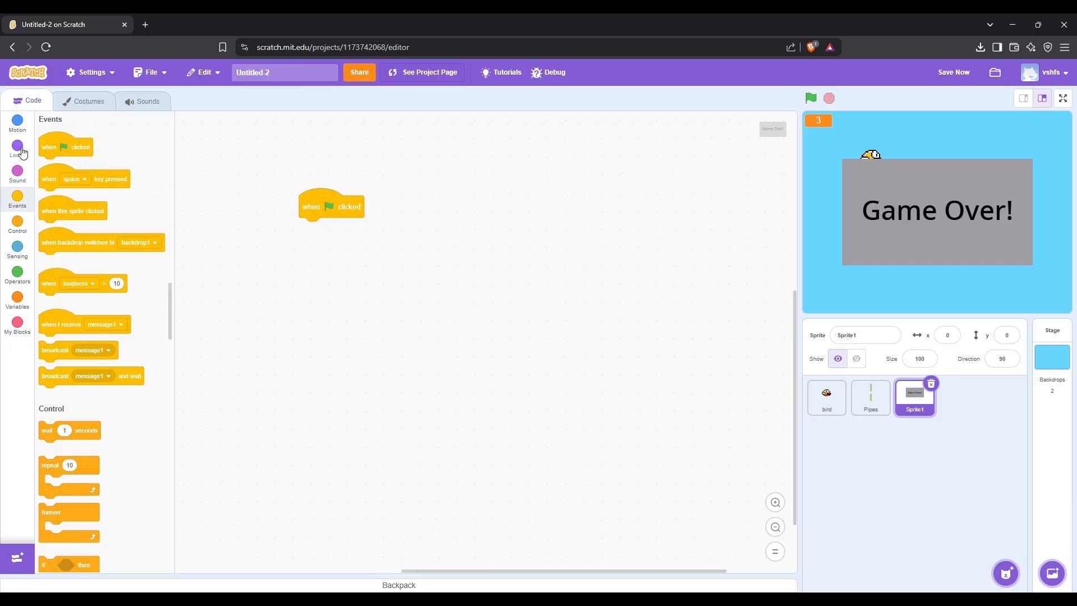
click(17, 148)
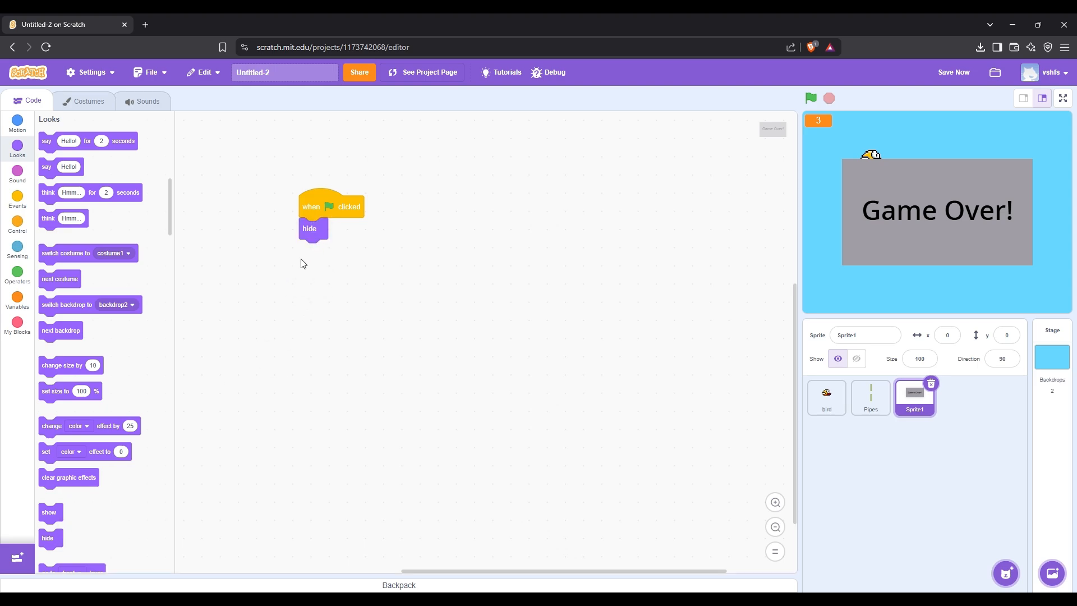
click(17, 199)
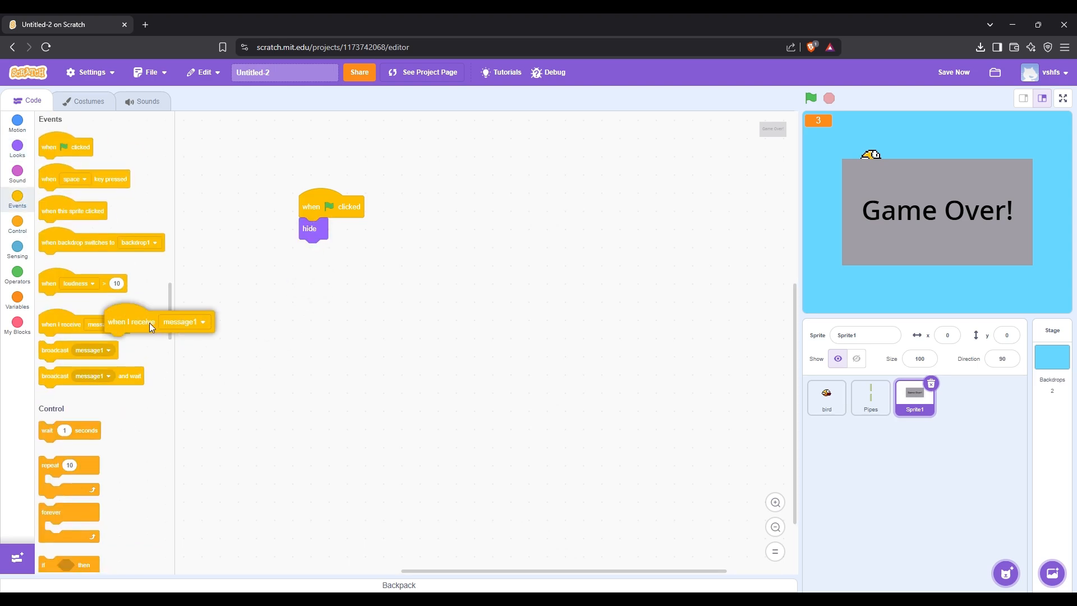
Add 'when I receive Game Over' with show and stop all, then select the bird sprite.
click(437, 278)
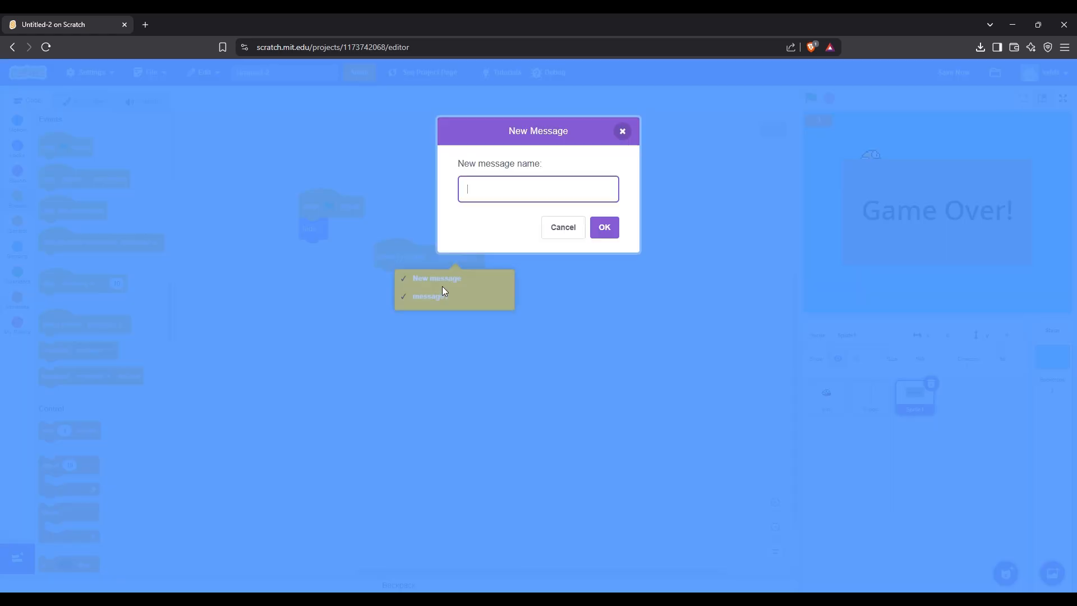
click(443, 290)
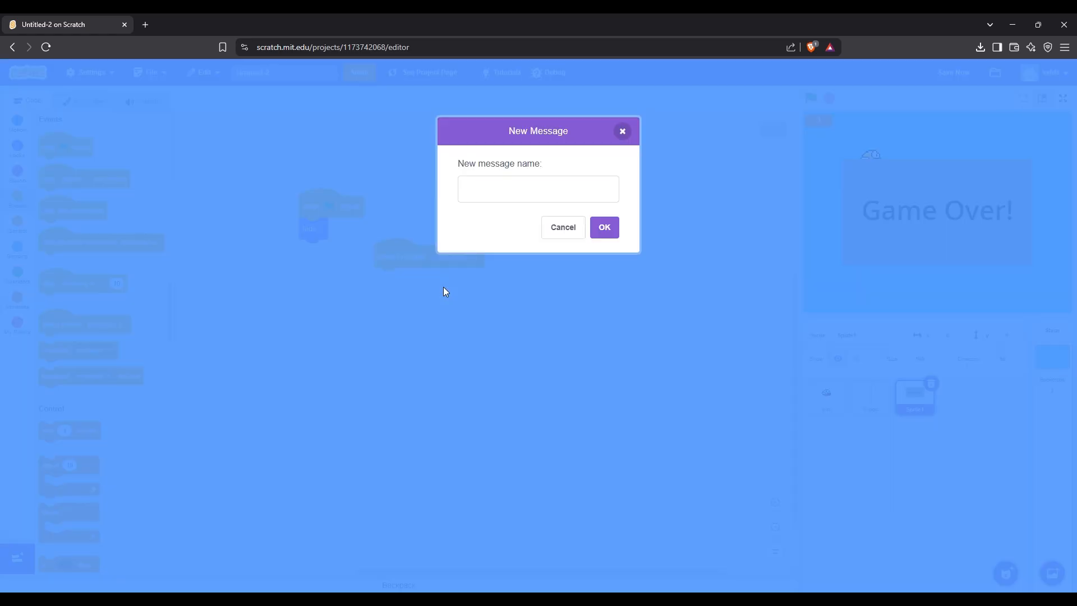
click(538, 189)
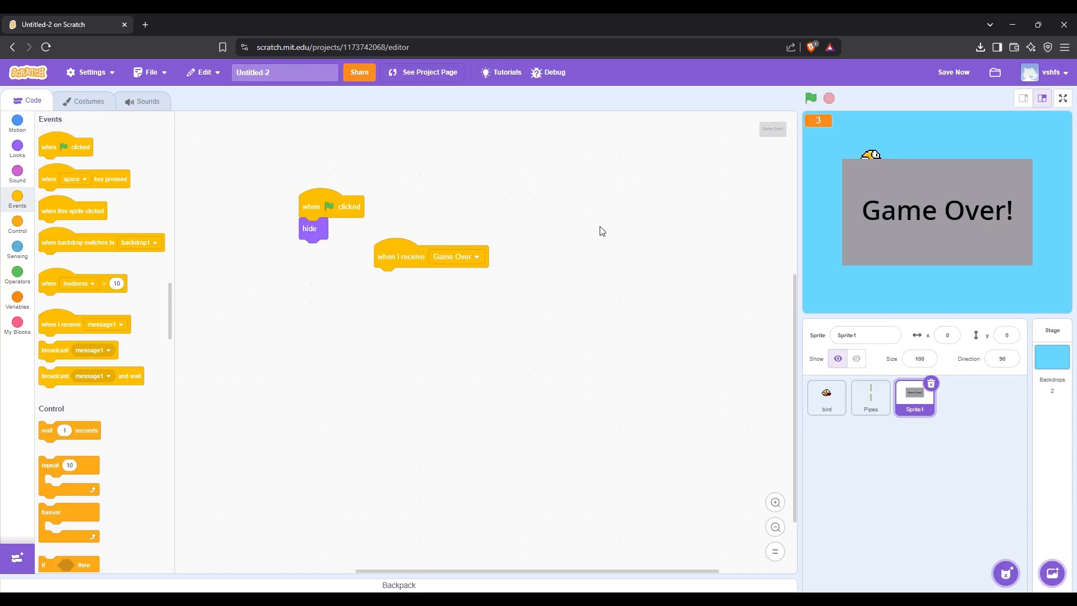
mouse_move(519, 275)
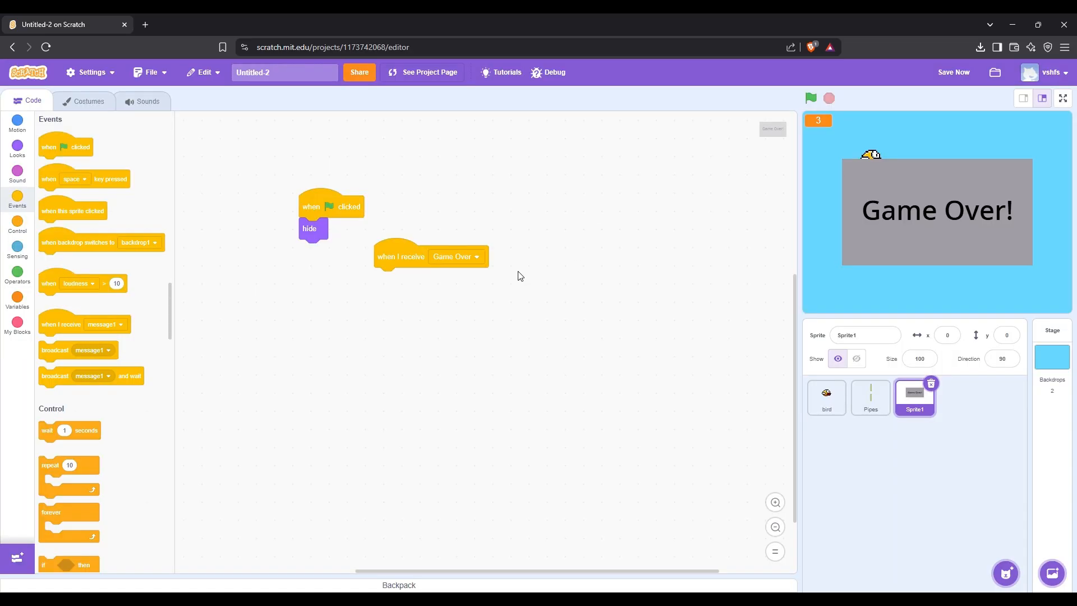
mouse_move(469, 244)
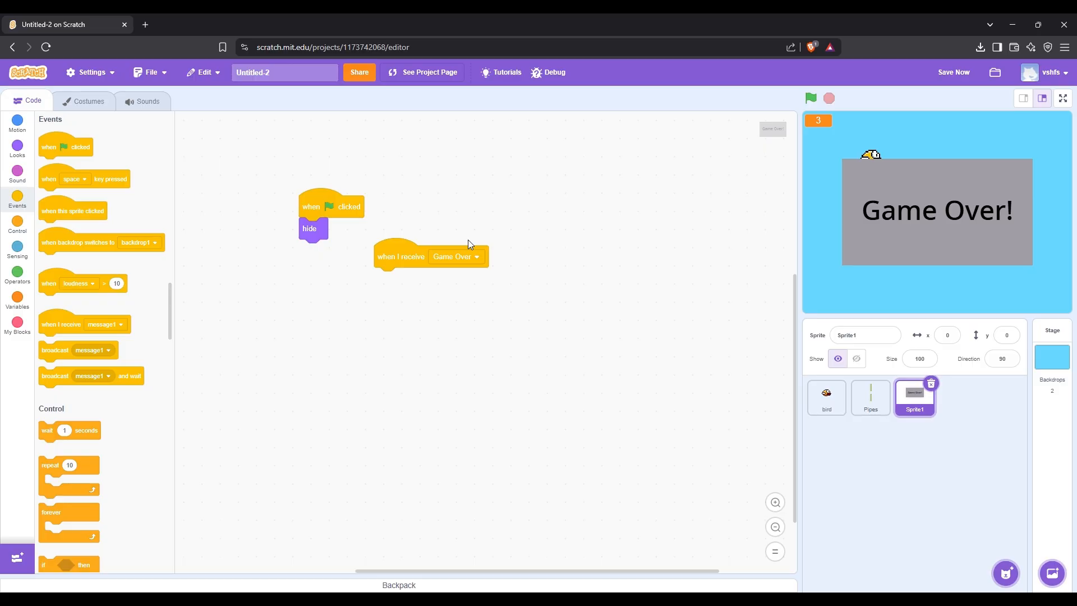
click(18, 149)
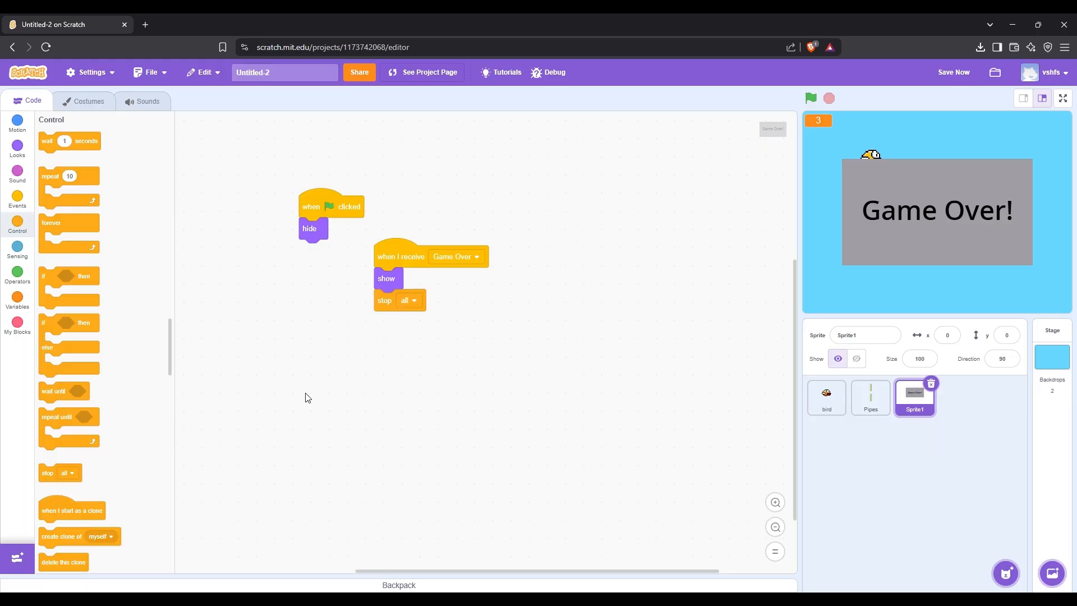
click(826, 397)
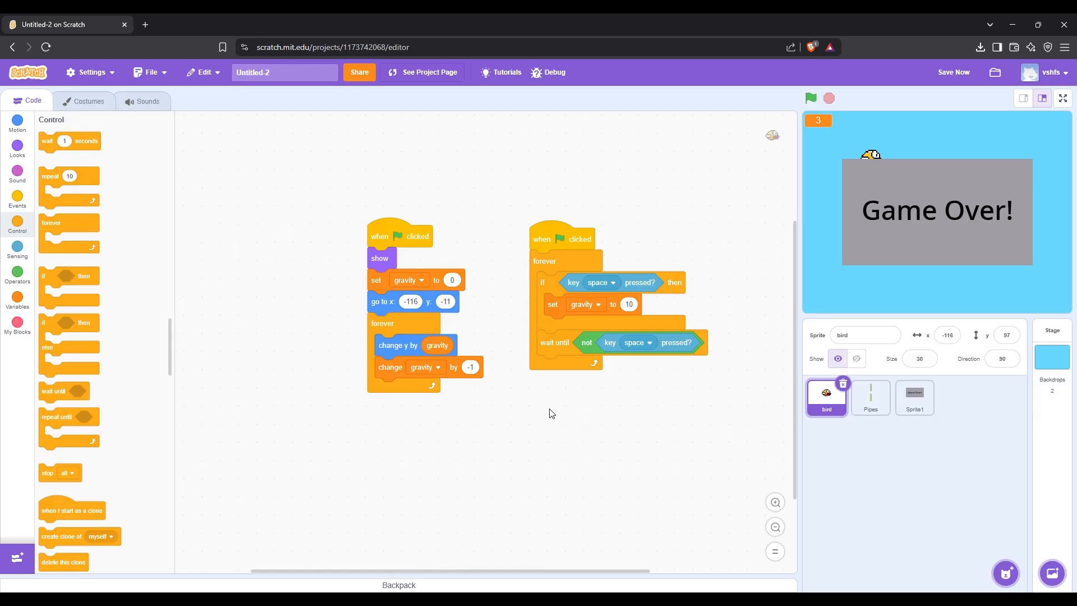
mouse_move(54, 275)
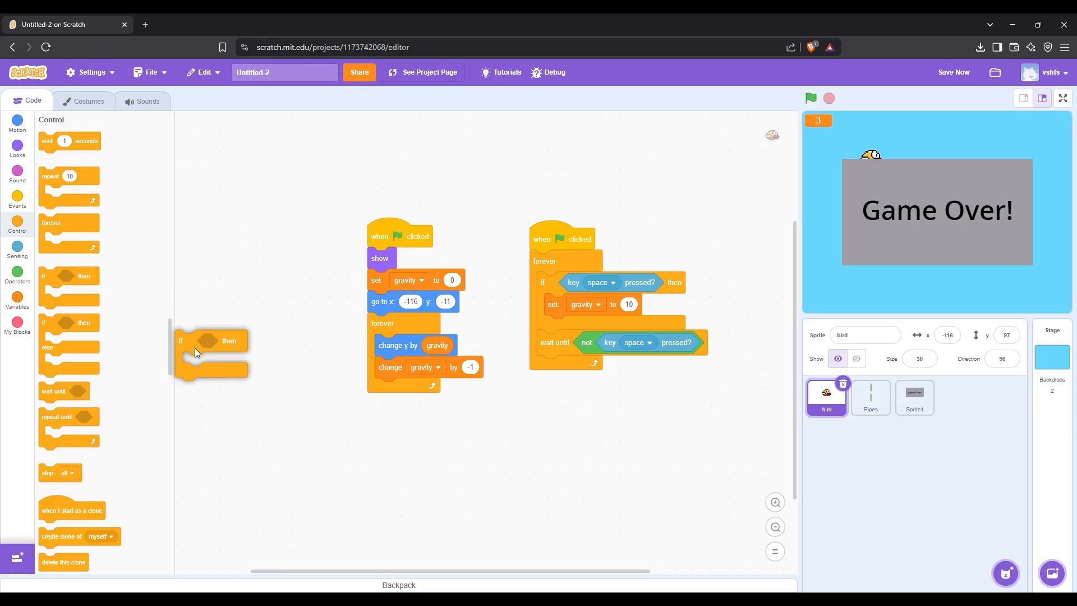
Make the bird hide and broadcast Game Over when touching Pipes, then test full screen.
click(17, 248)
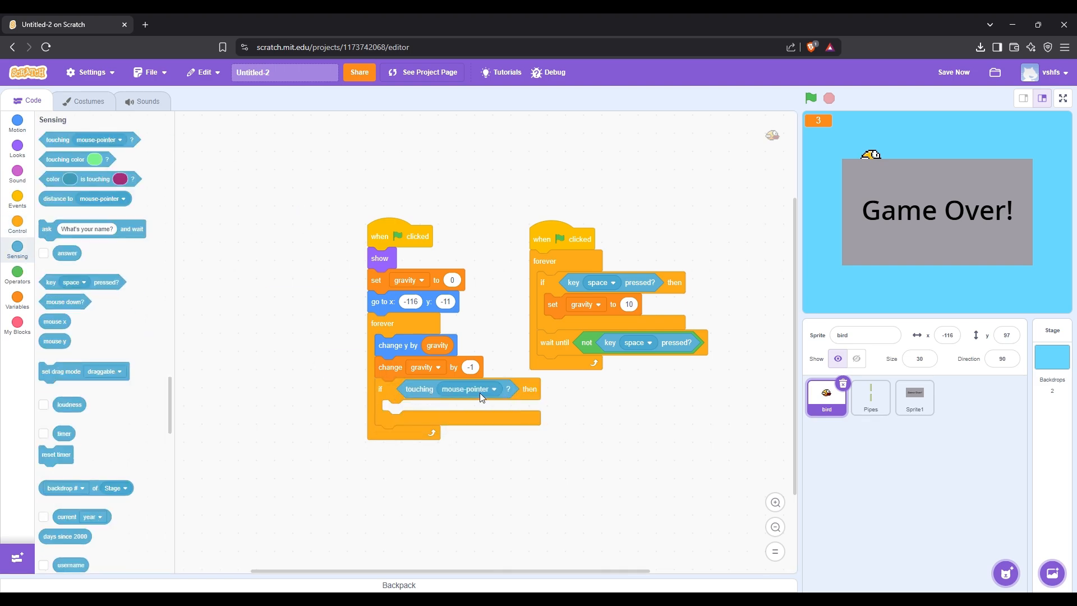
click(464, 389)
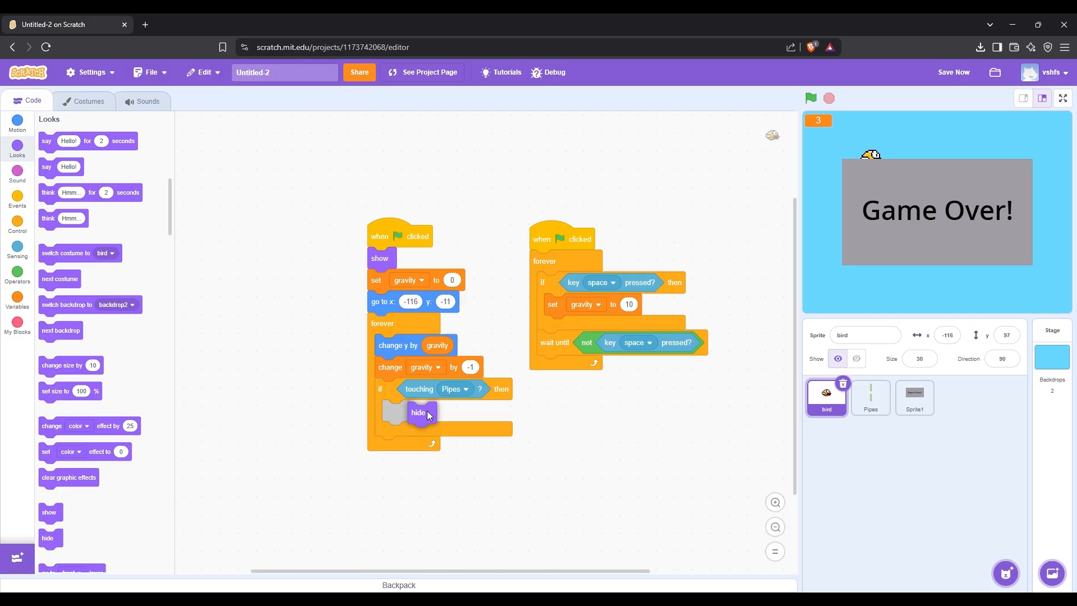
click(16, 199)
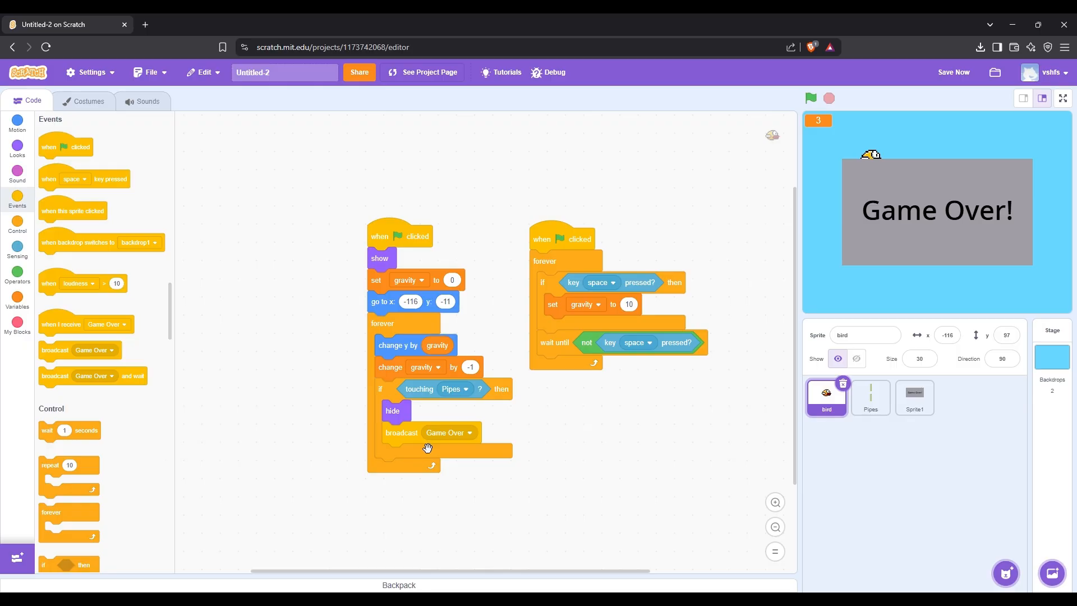
click(1061, 98)
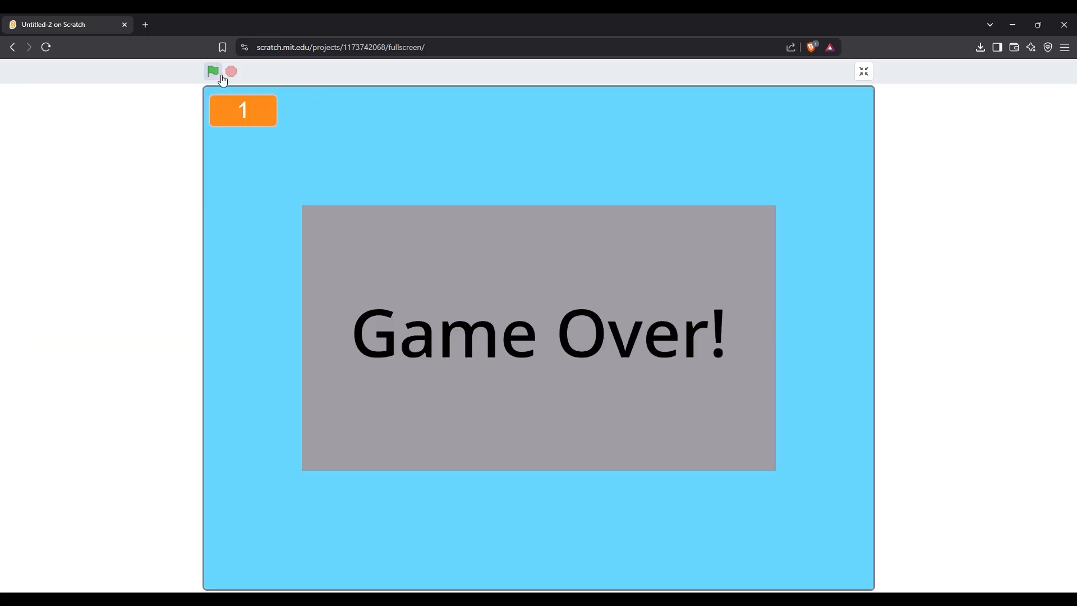
click(213, 71)
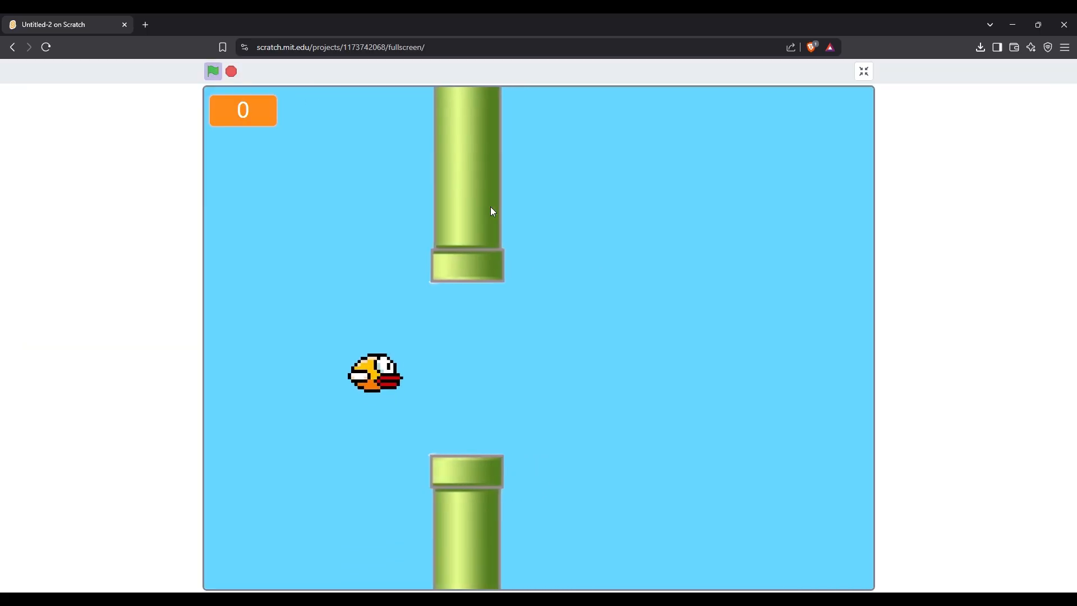